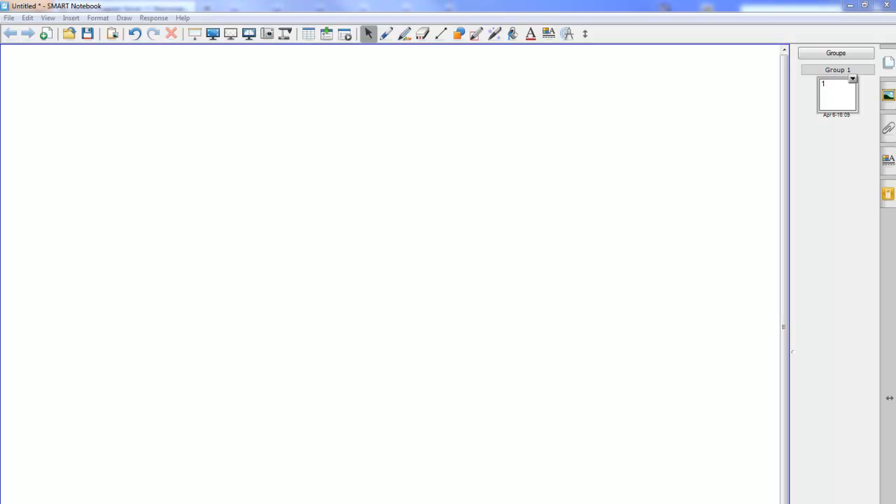
mouse_move(194, 78)
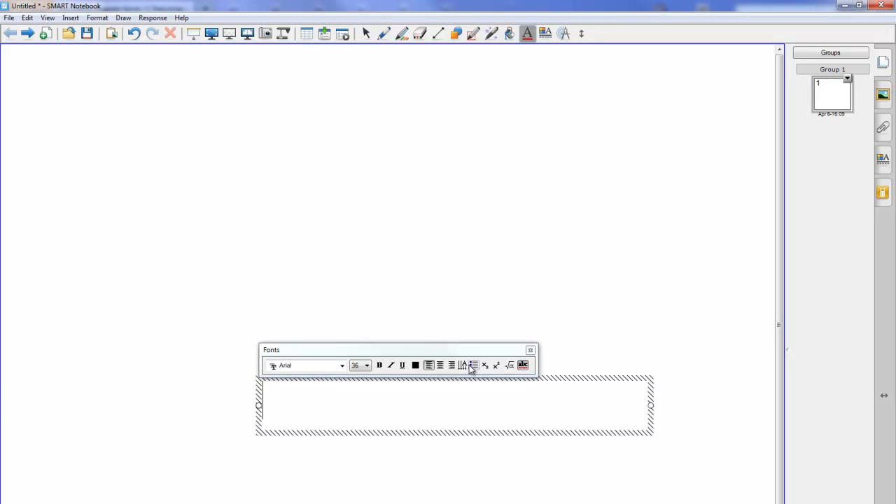
Type 'boiling' on the page and enlarge the text box to large lettering
text(boiling)
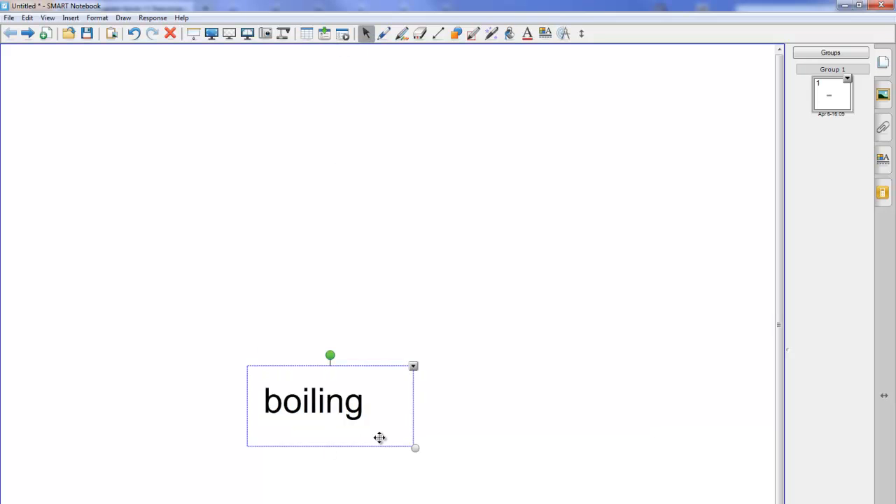
drag(415, 447, 509, 482)
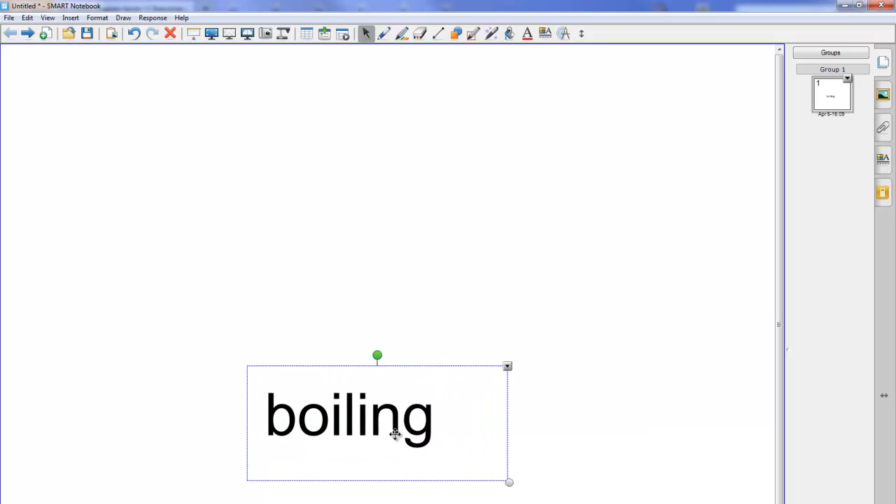
drag(376, 413, 403, 390)
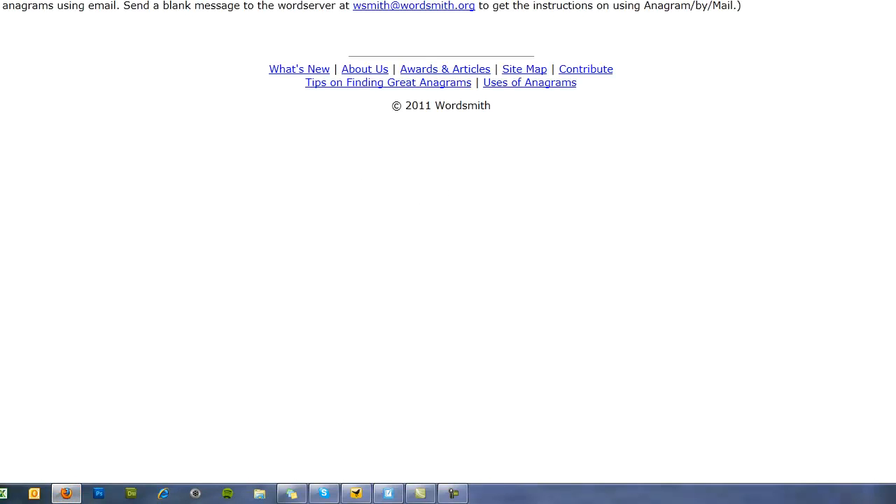
Look up anagrams of 'boiling' on Wordsmith and select 'Big Lion' for copying
scroll(up, 3)
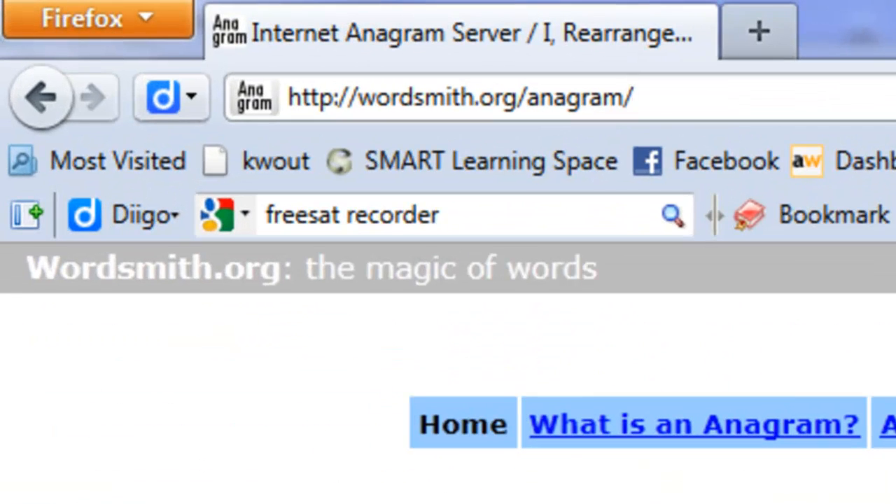
scroll(down, 3)
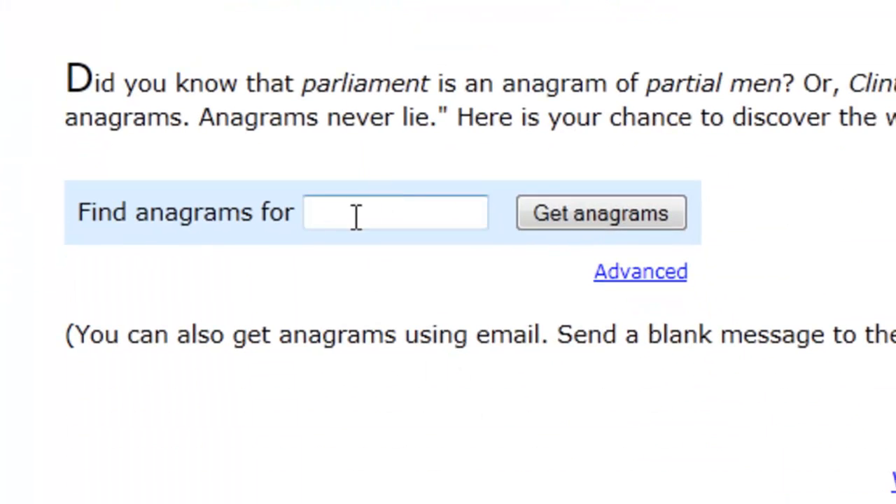
text(boiling)
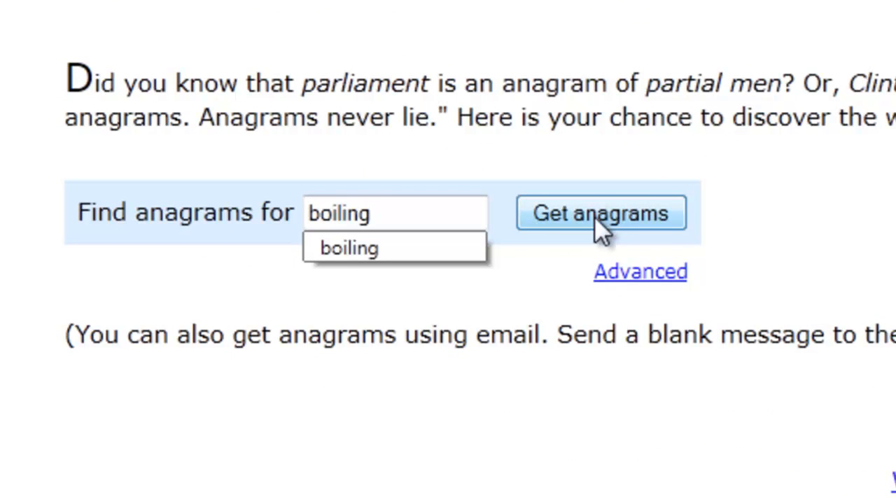
click(601, 213)
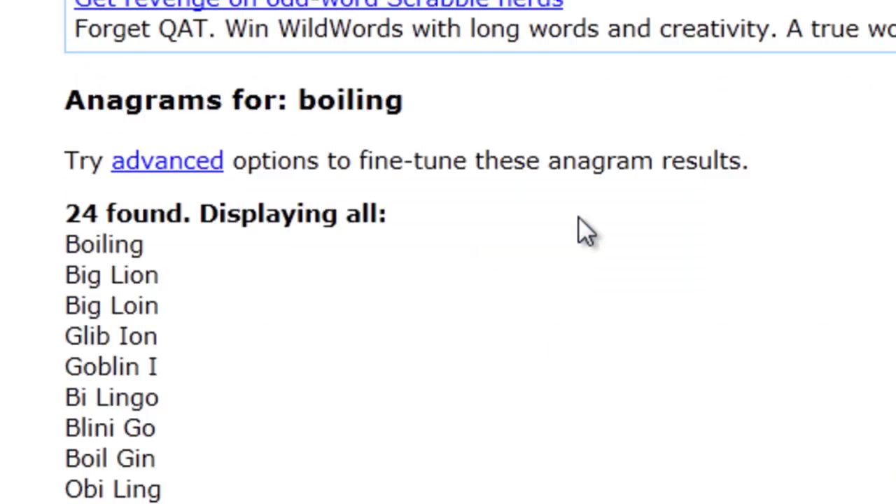
mouse_move(186, 378)
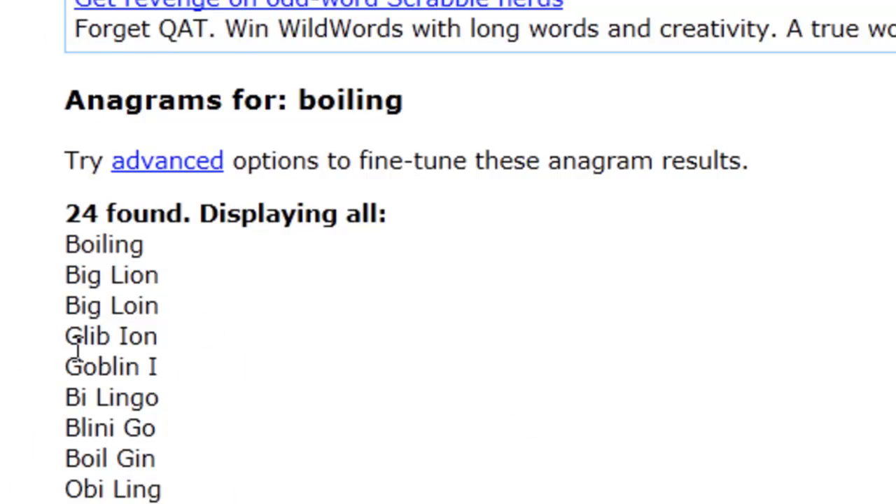
double_click(111, 274)
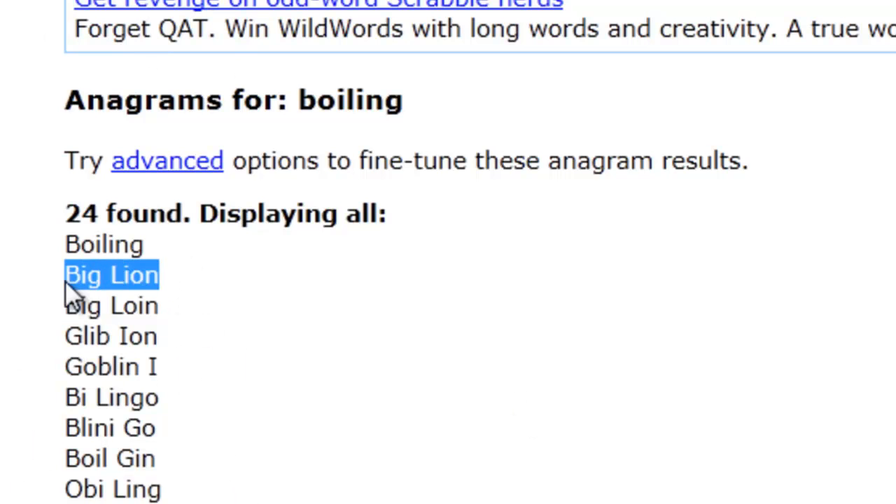
right_click(112, 275)
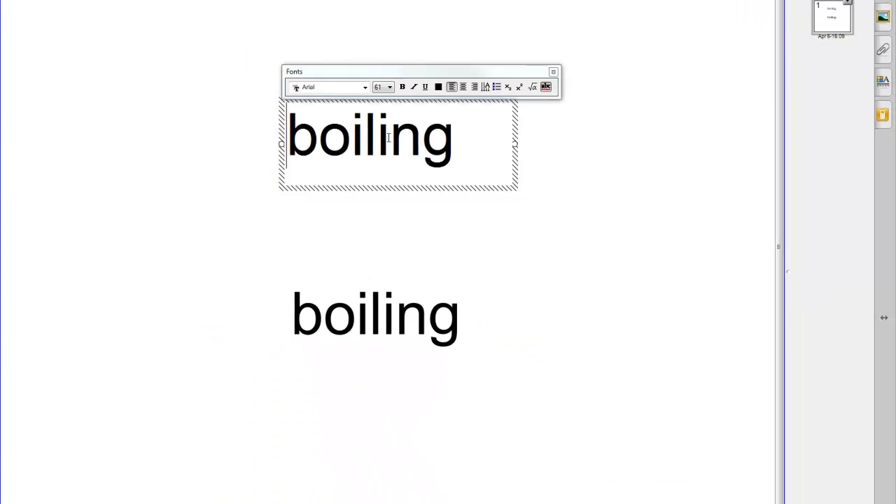
Retype the upper 'boiling' text box as 'Big Lion'
text(Big Lion)
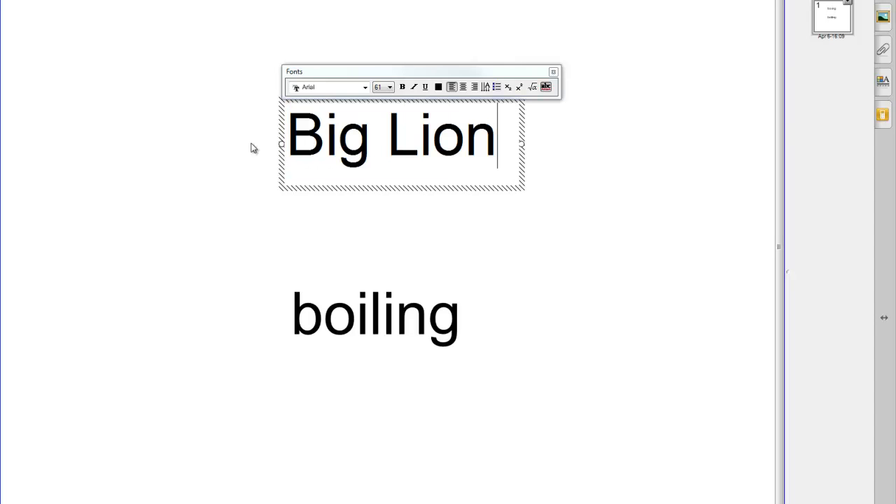
mouse_move(234, 204)
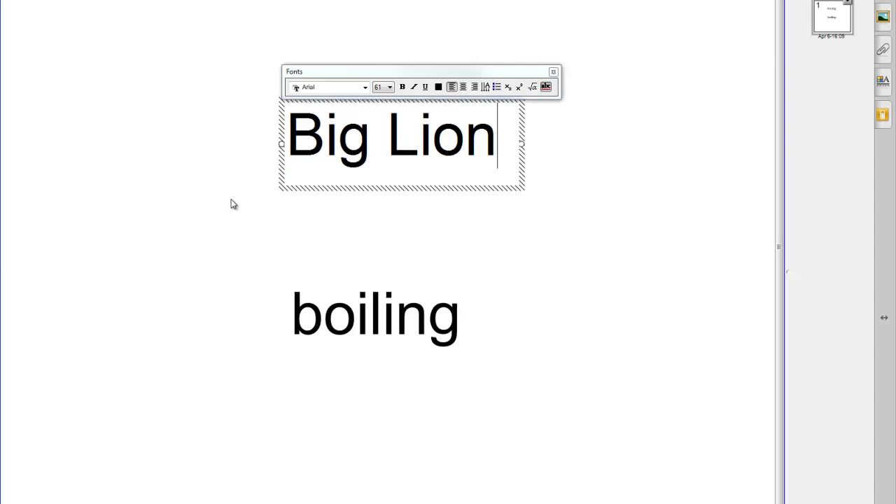
click(233, 204)
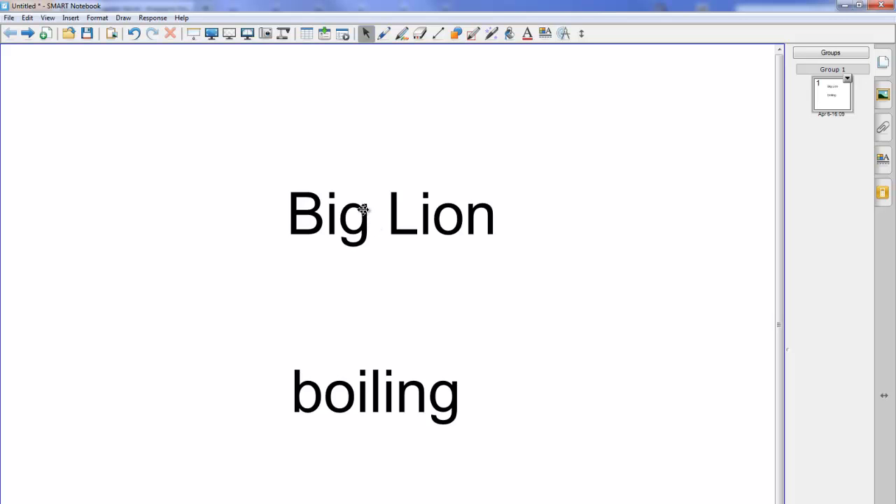
mouse_move(451, 49)
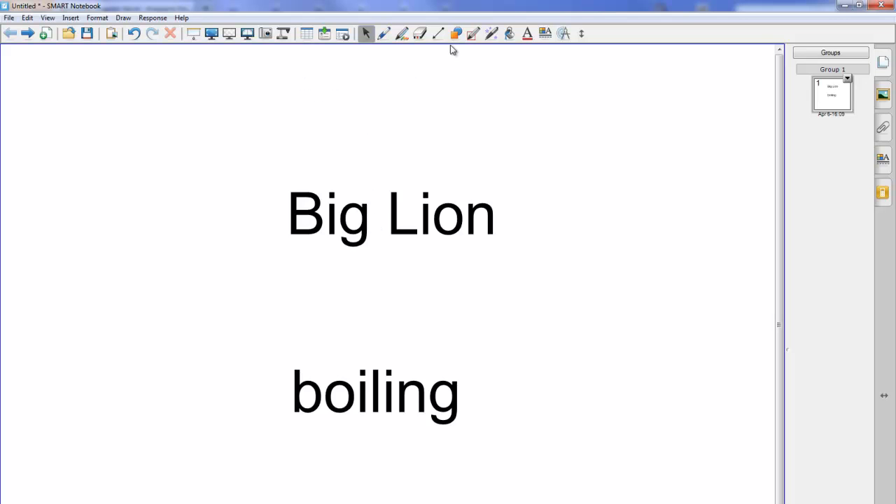
Draw a rounded rectangle around 'Big Lion' and return to the Select tool
click(455, 33)
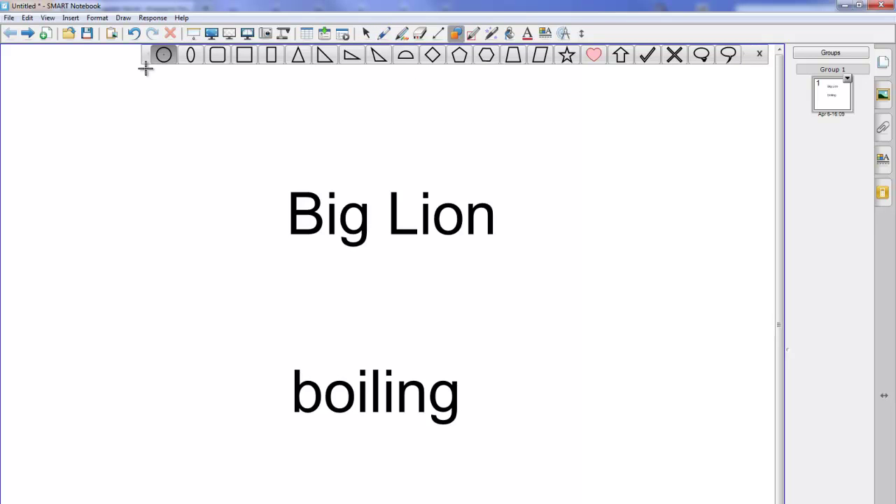
click(217, 55)
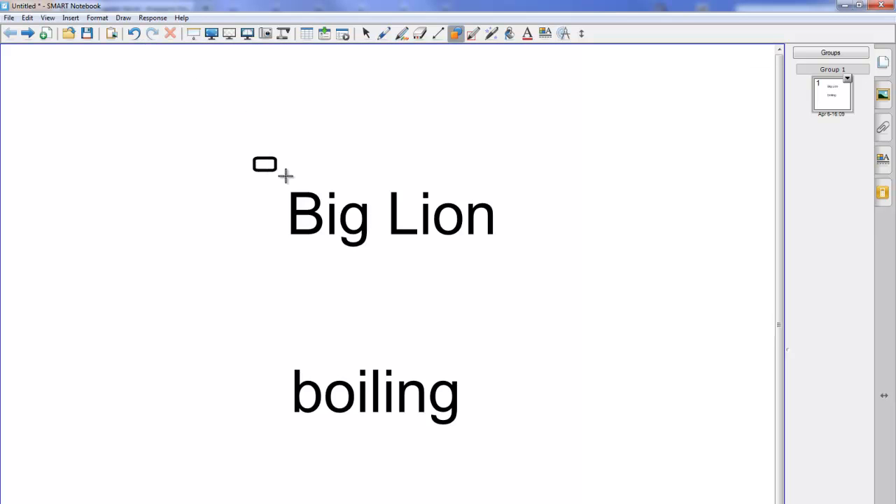
drag(265, 164, 529, 266)
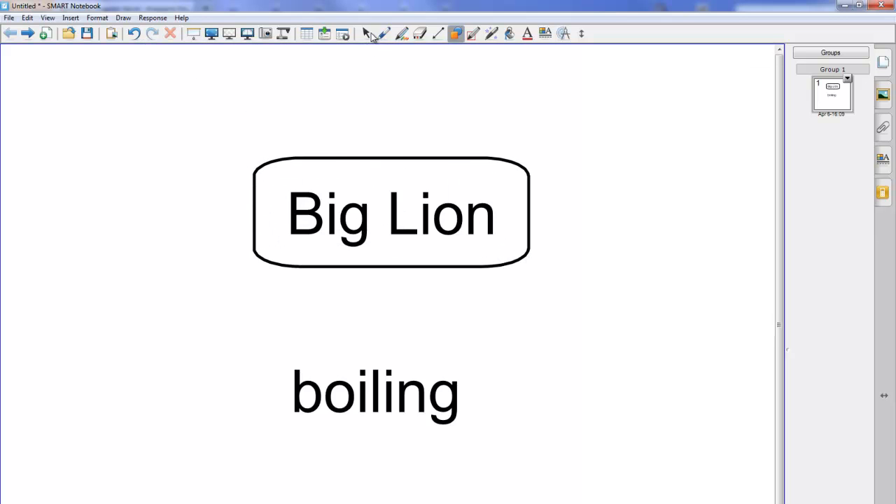
click(390, 212)
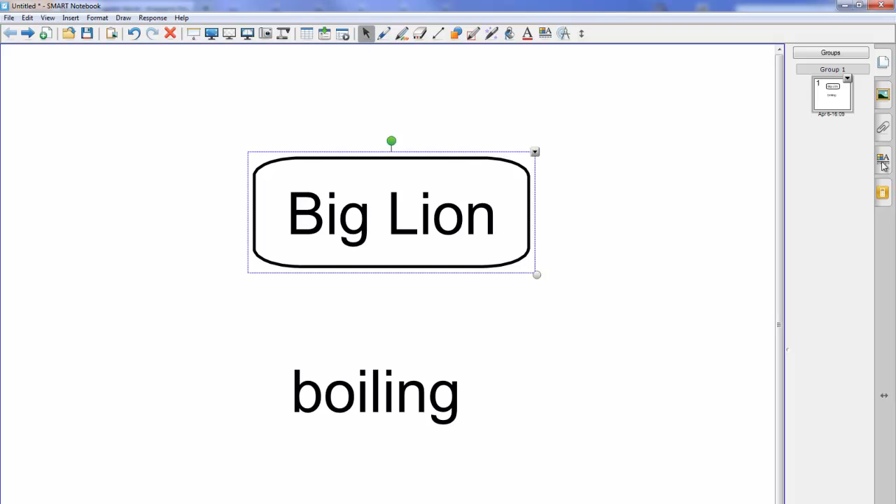
Fill the rounded rectangle solid red and write 'Anagram' inside it
click(882, 160)
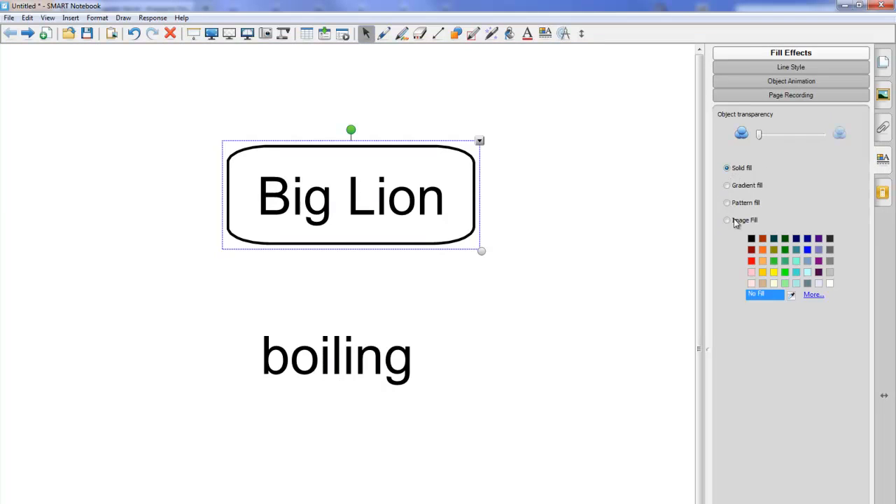
mouse_move(753, 266)
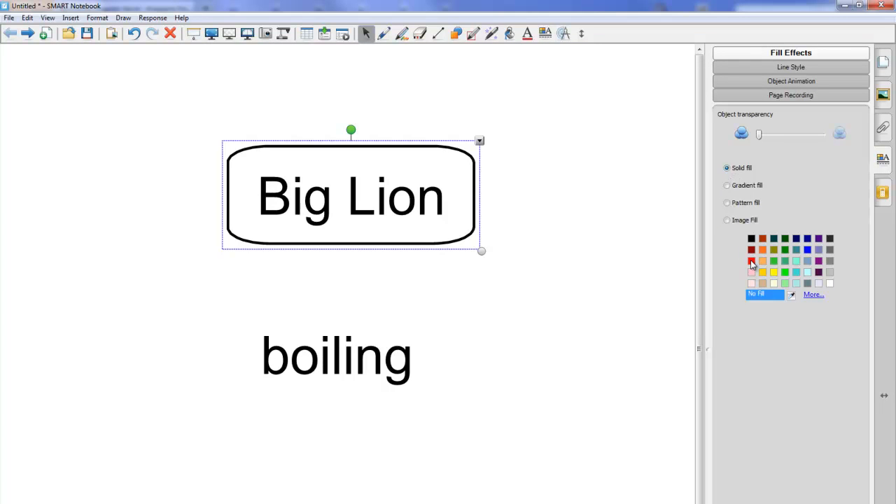
click(751, 261)
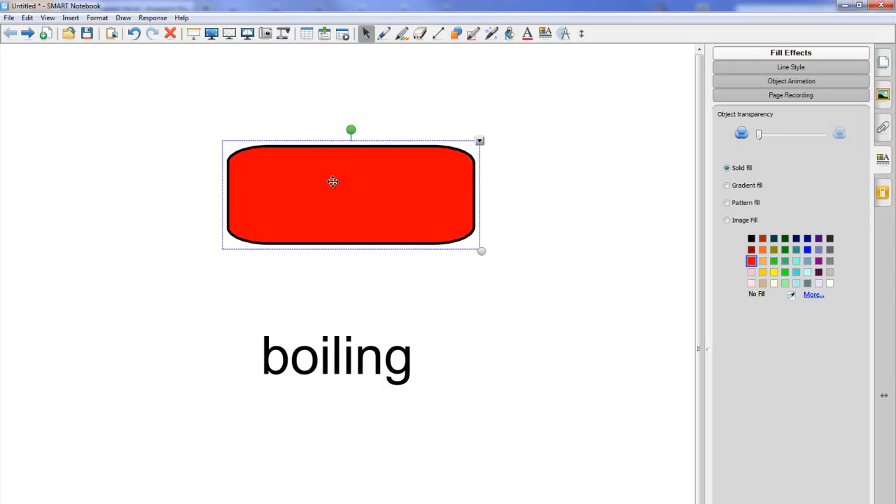
mouse_move(349, 181)
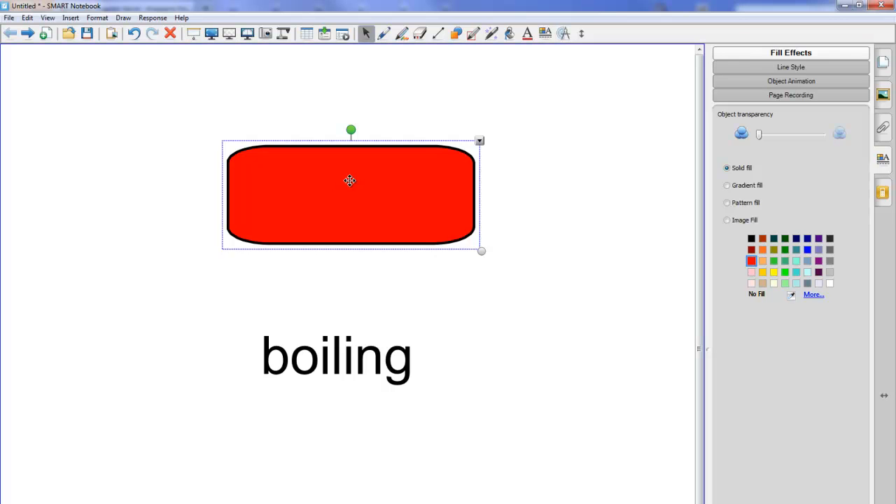
double_click(350, 194)
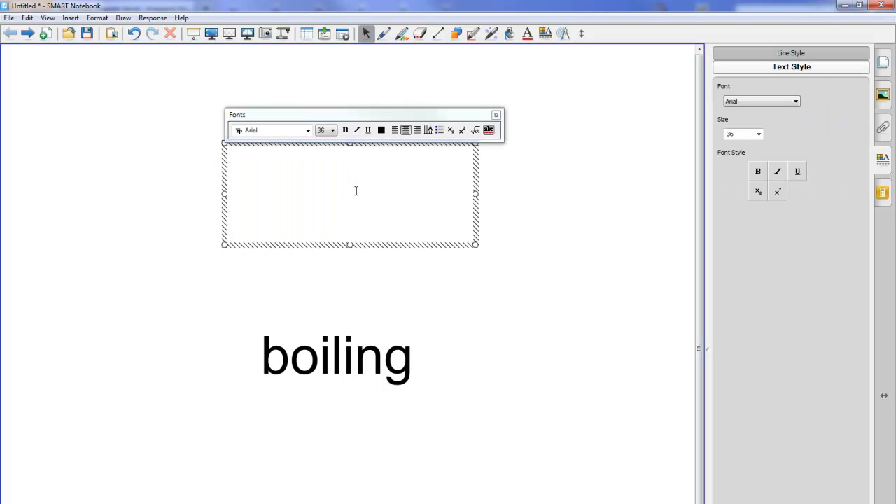
text(Ana)
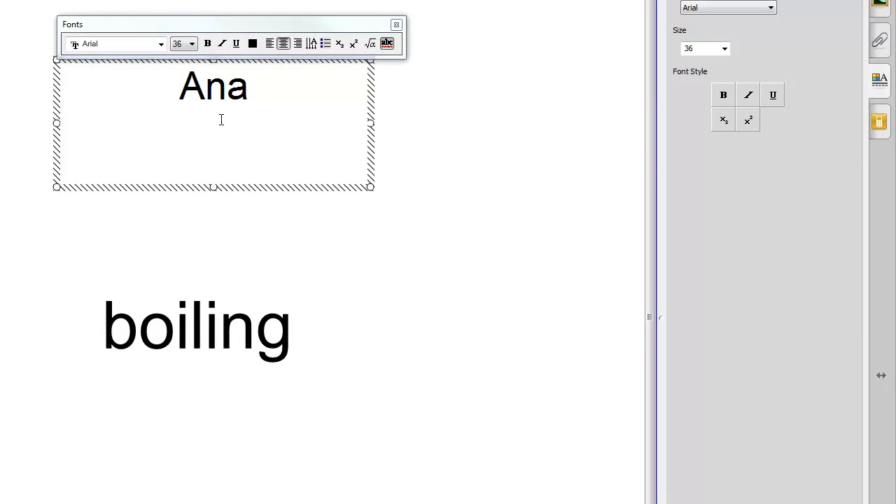
text(gram)
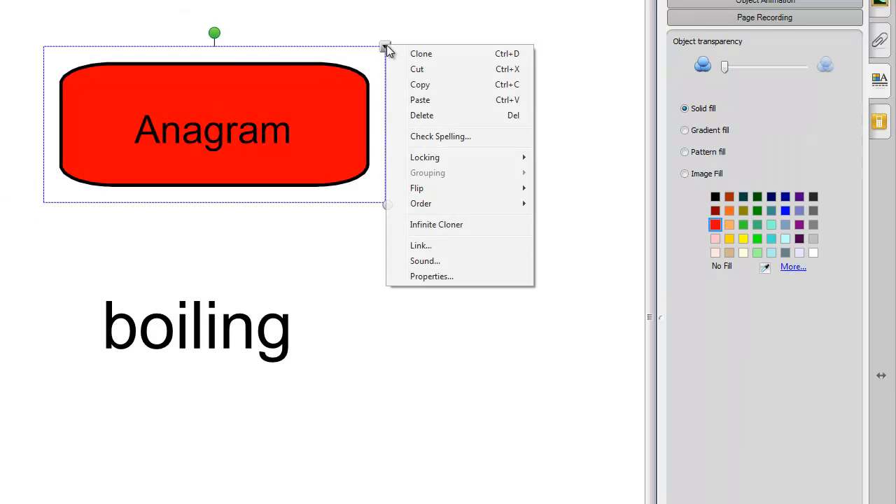
Fill the copied box yellow, relabel it 'Answer', and drag it lower
click(421, 53)
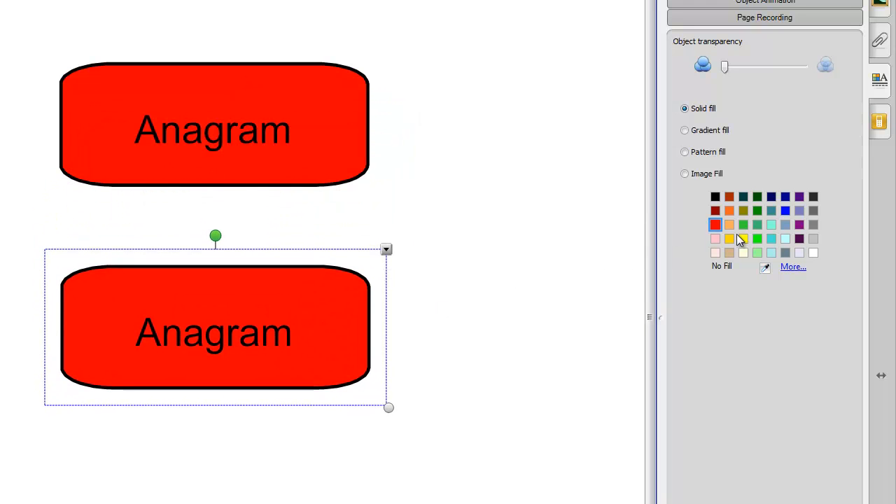
click(728, 224)
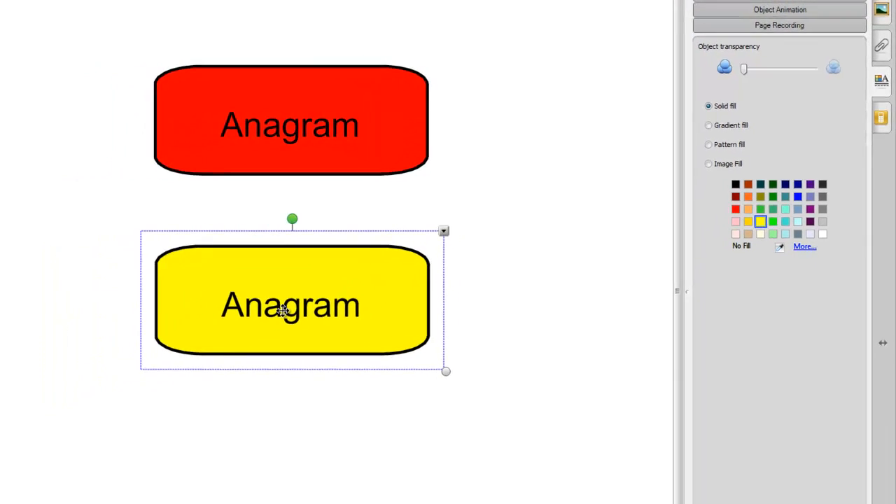
double_click(290, 304)
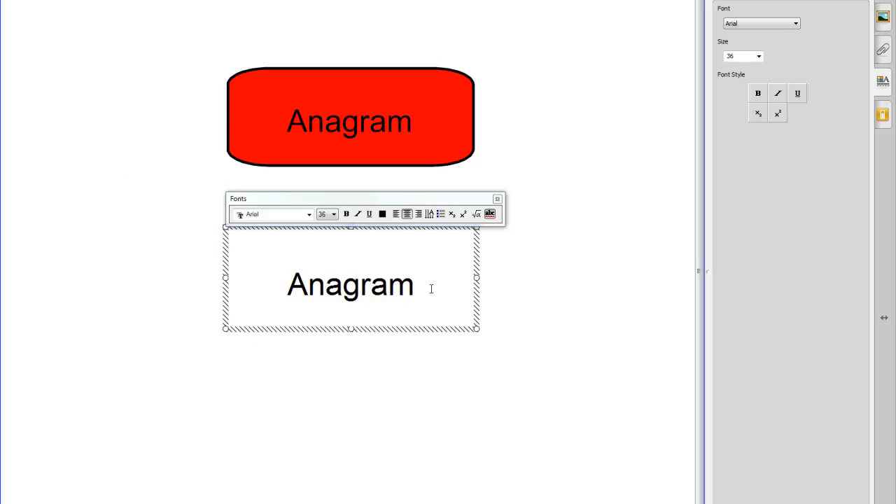
text(Answer)
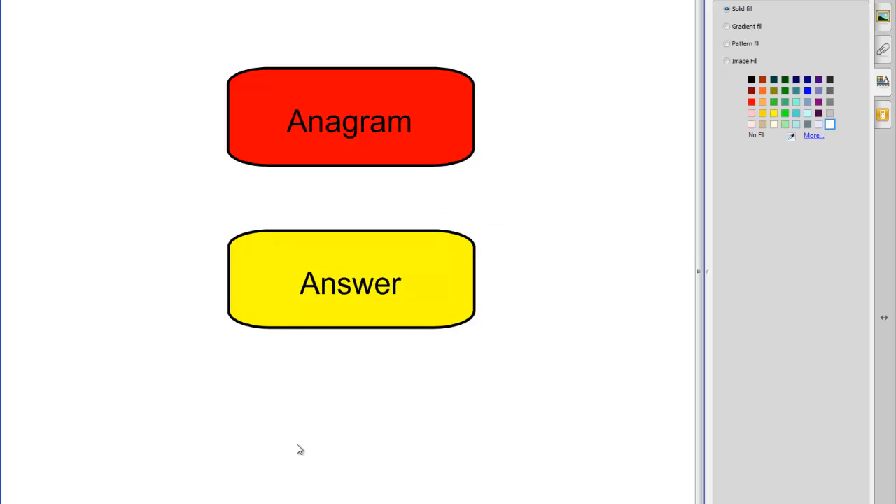
drag(348, 121, 306, 103)
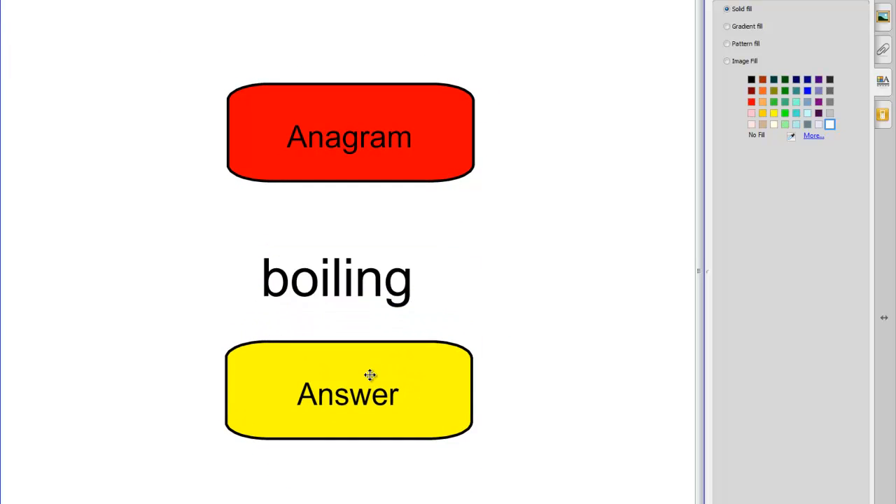
Drag the yellow Answer box up to sit directly beneath the red Anagram box
drag(348, 390, 348, 264)
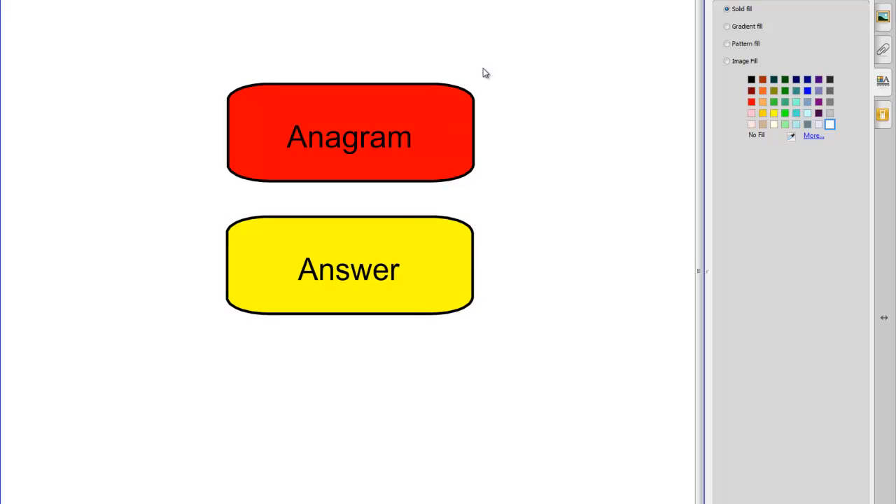
mouse_move(583, 37)
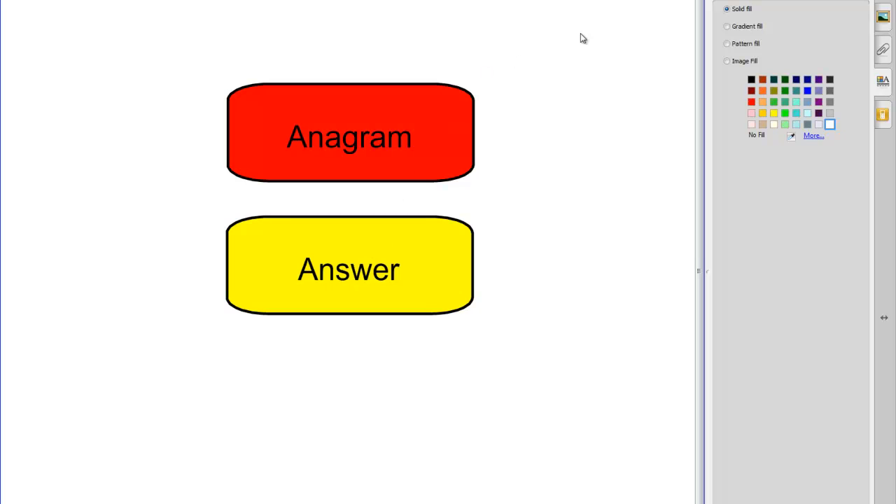
mouse_move(518, 21)
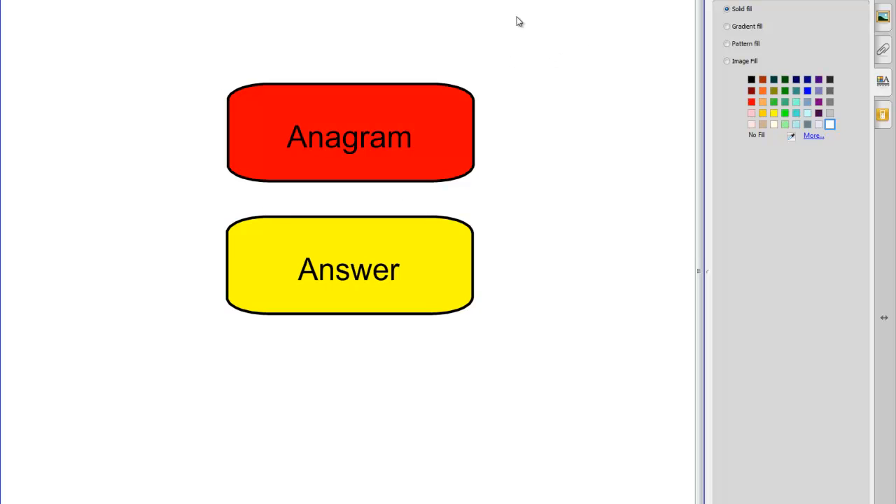
mouse_move(497, 21)
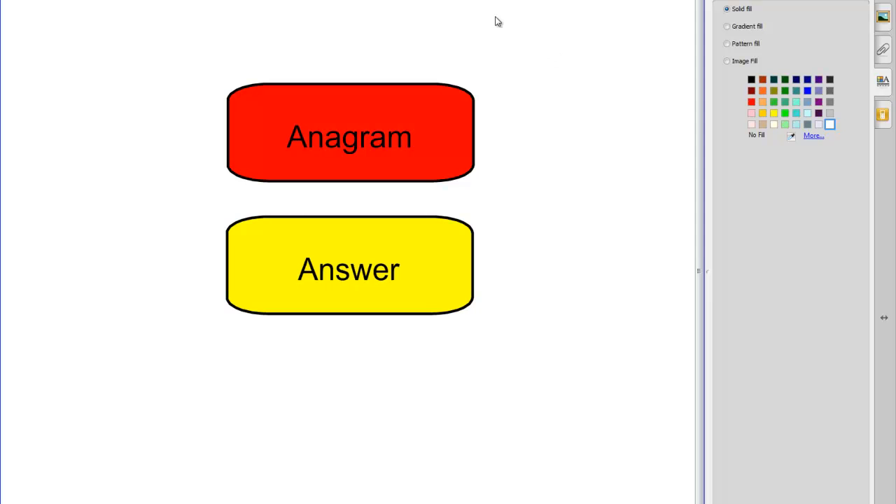
mouse_move(536, 21)
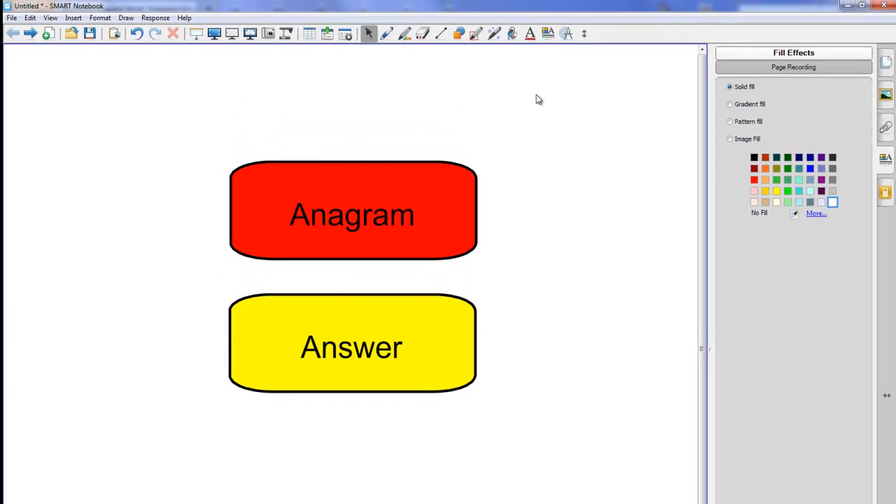
mouse_move(552, 100)
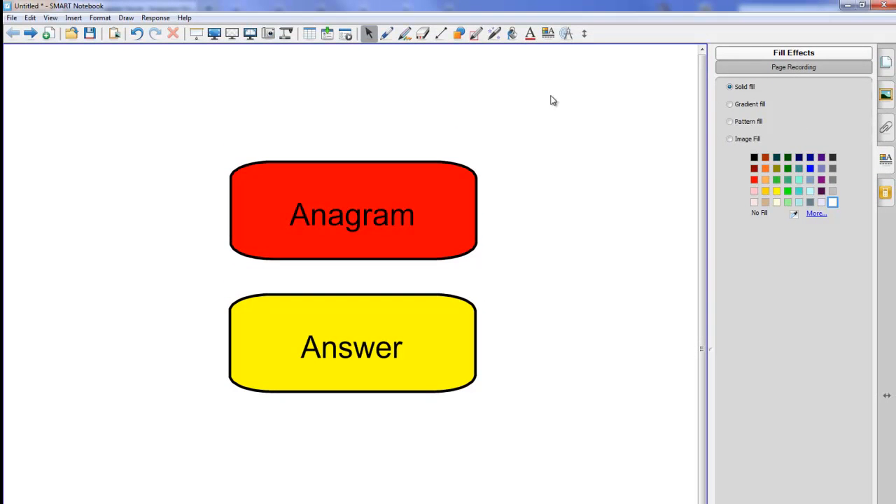
mouse_move(530, 82)
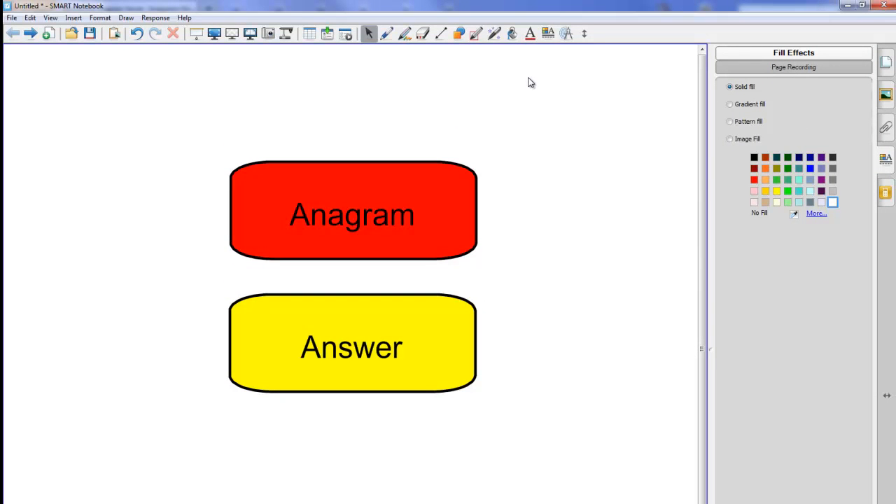
mouse_move(517, 86)
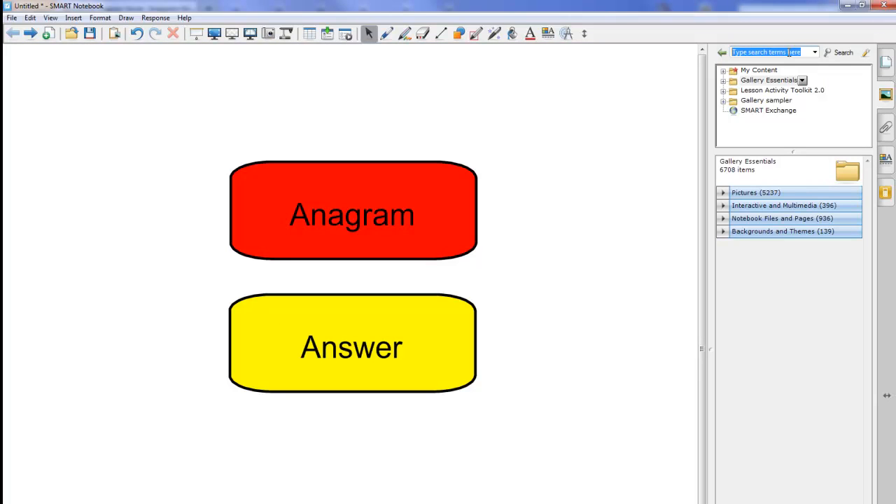
Search the gallery for 'clock' and expand the 25 picture results
text(clock)
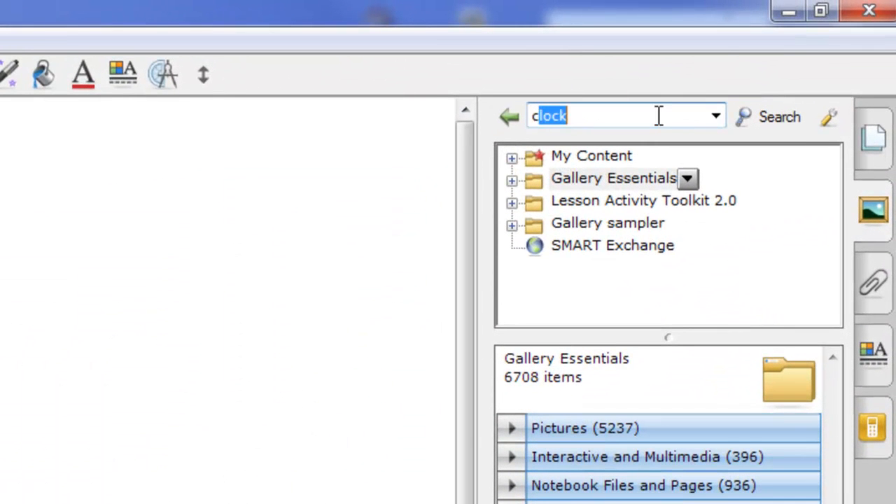
click(778, 116)
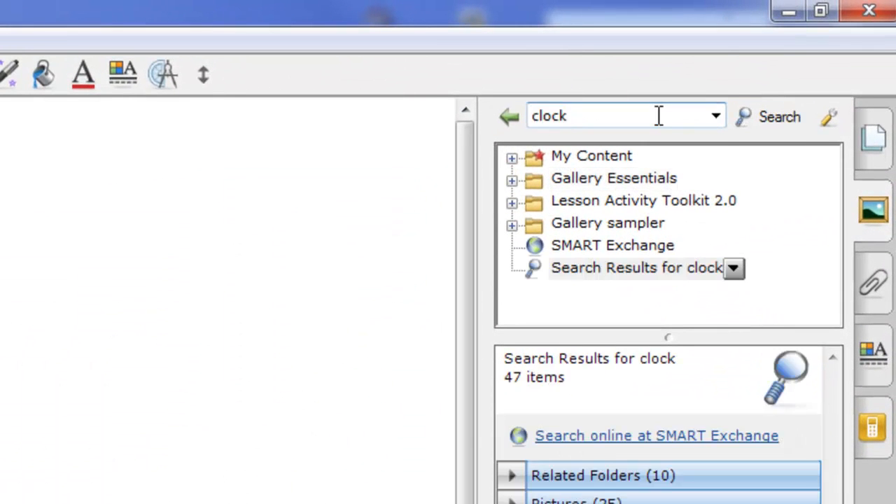
scroll(down, 3)
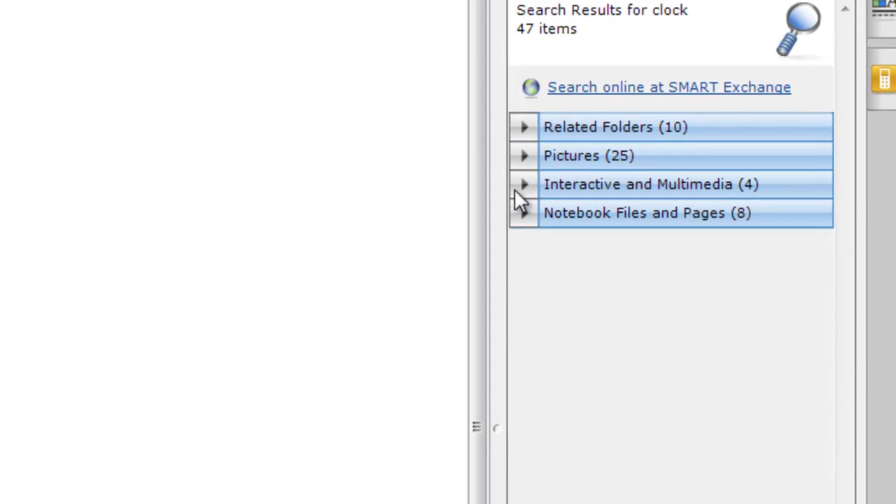
click(588, 155)
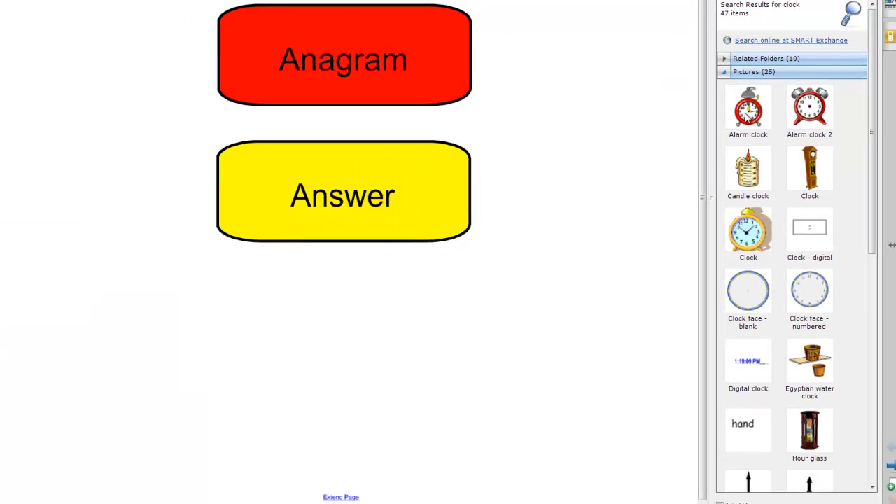
Drag the red alarm clock picture onto the page, left of the boxes
drag(747, 109, 140, 112)
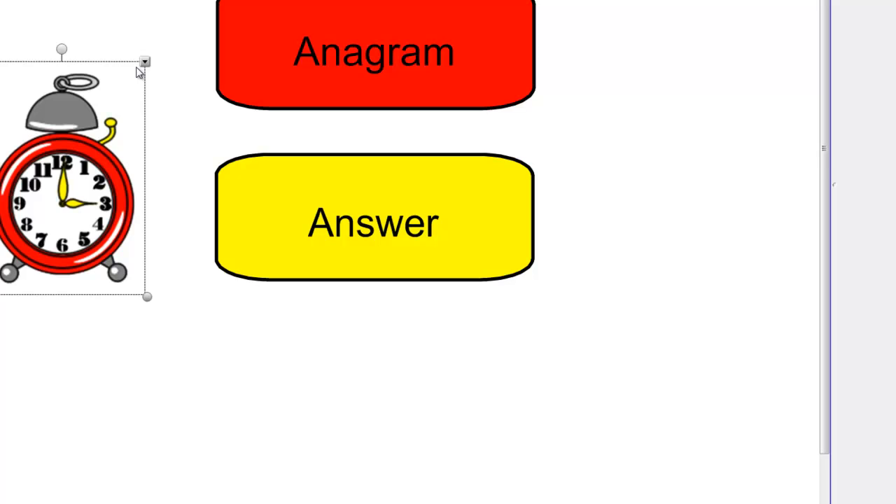
mouse_move(146, 65)
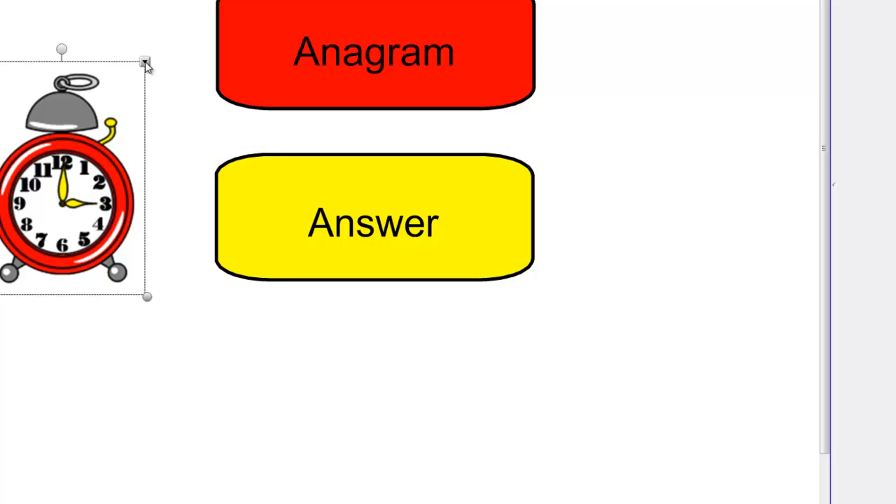
Open the Insert Sound dialog from the alarm clock's context menu
right_click(75, 217)
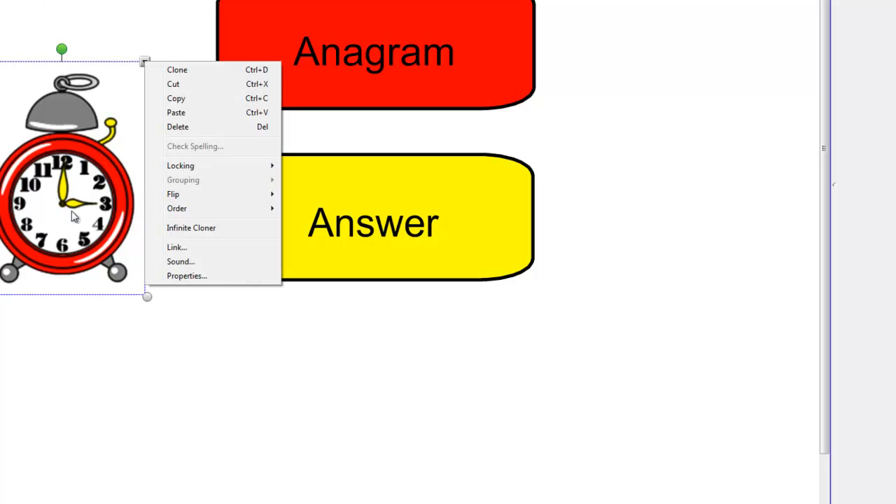
mouse_move(181, 261)
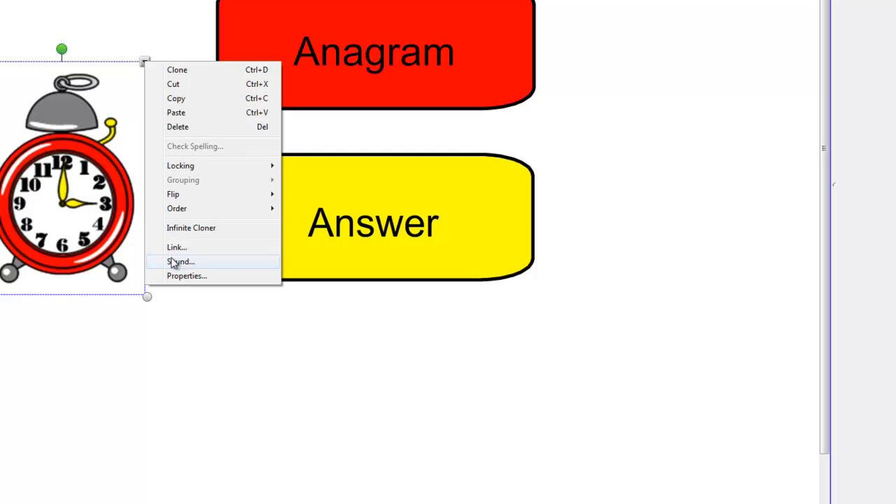
click(181, 261)
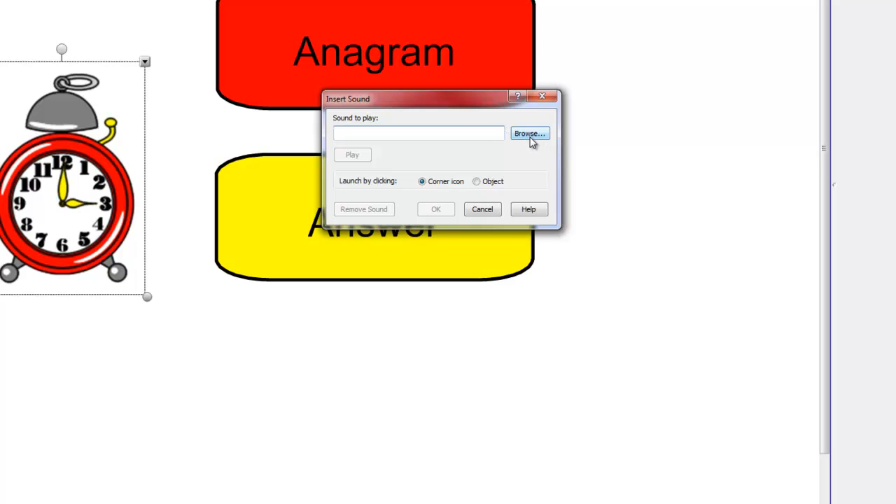
Browse the Desktop in the file dialog and highlight countdown.mp3
click(529, 134)
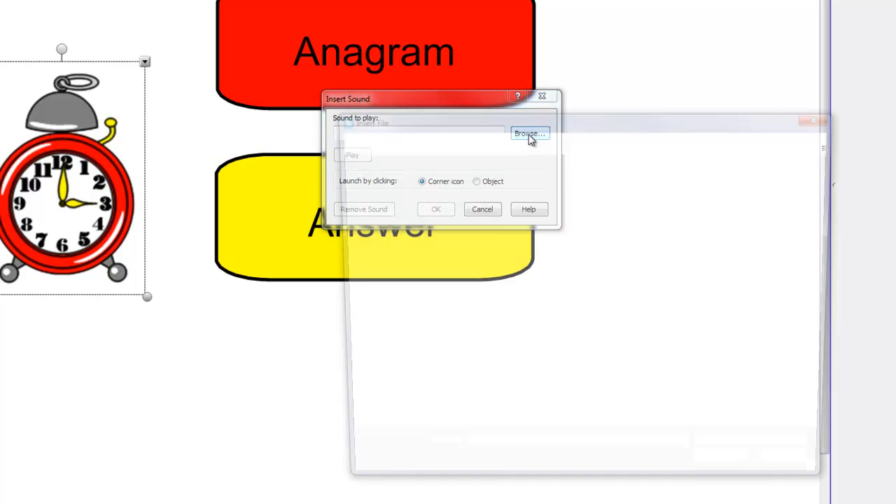
click(529, 133)
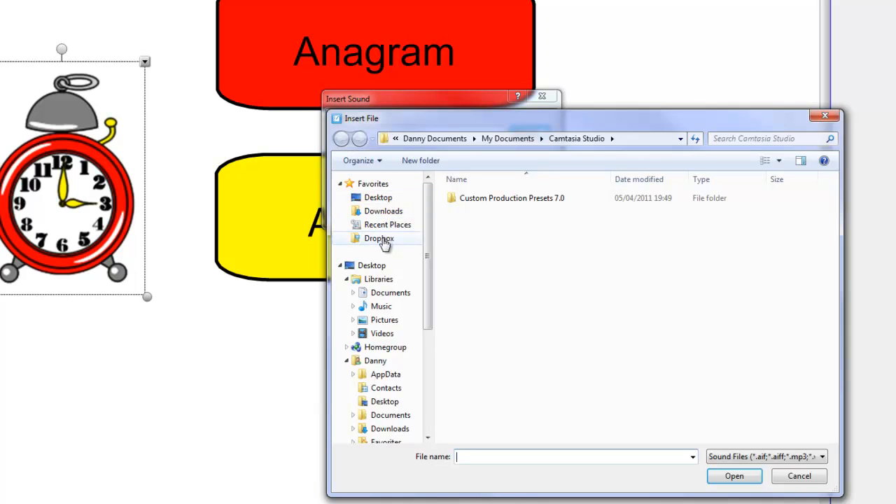
click(372, 264)
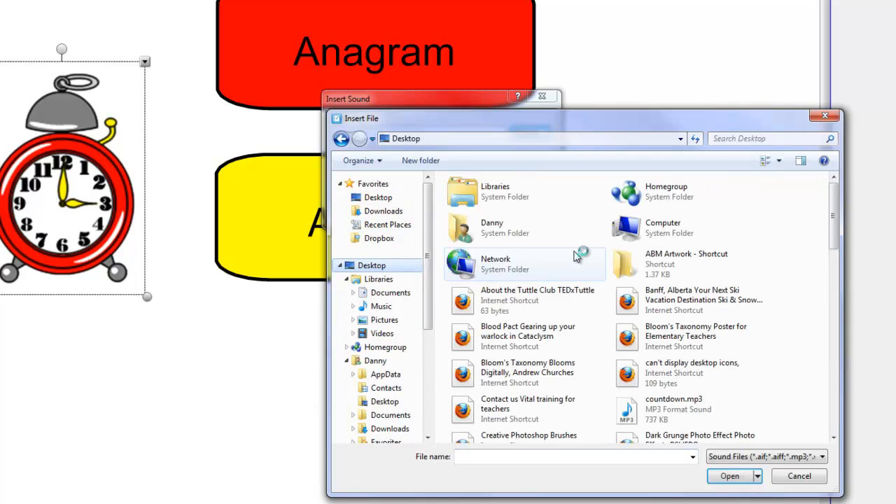
scroll(down, 3)
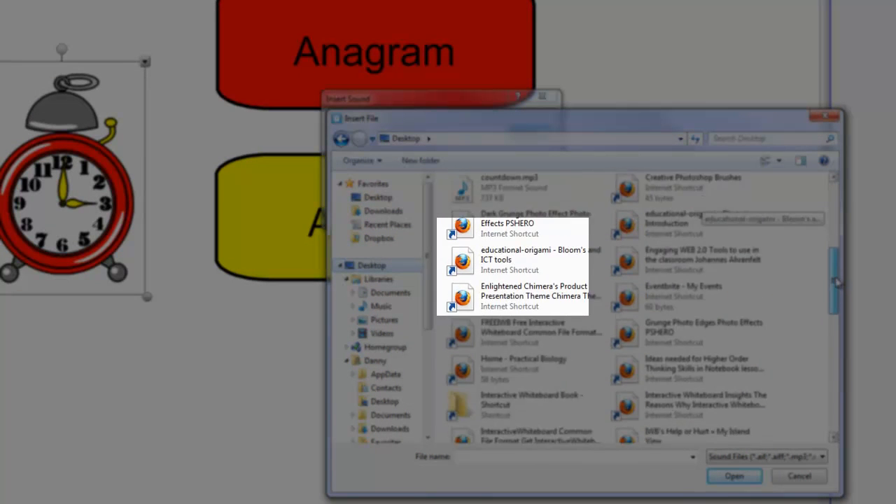
scroll(down, 3)
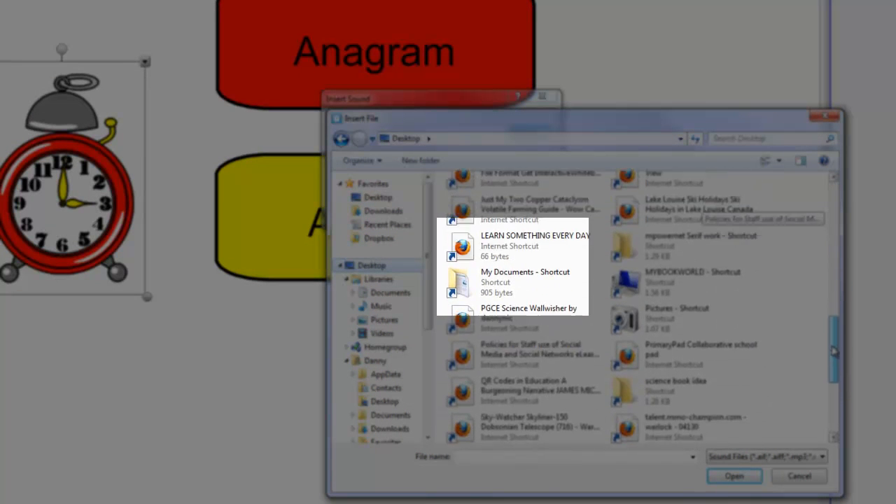
scroll(down, 3)
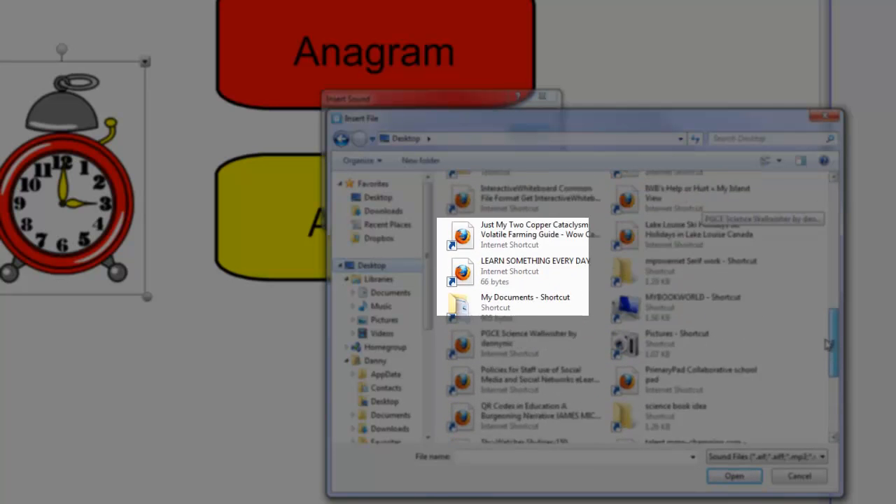
scroll(up, 3)
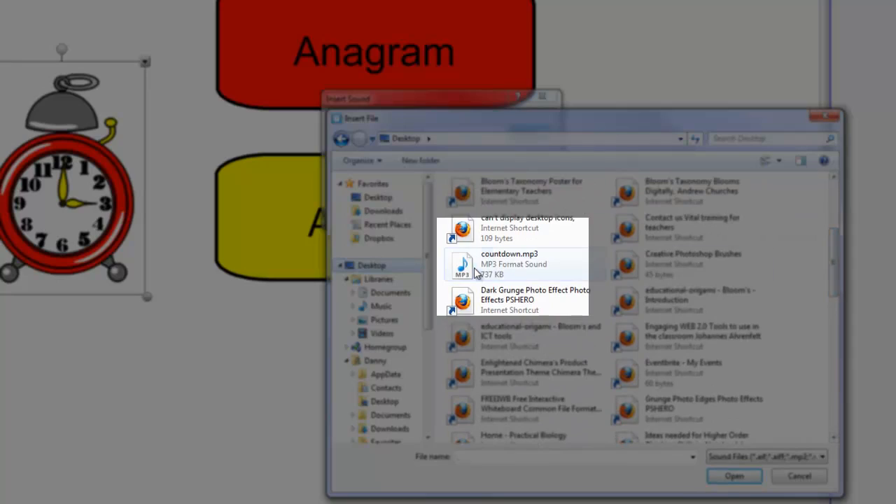
click(510, 264)
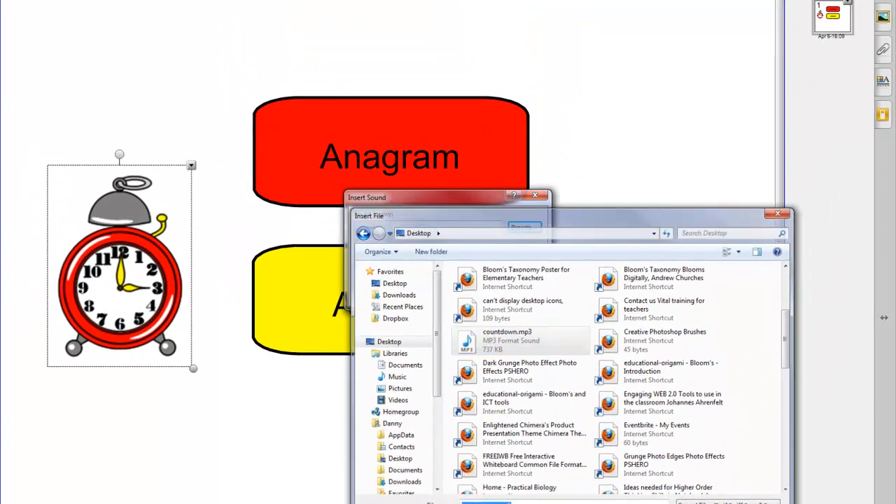
Load countdown.mp3 as the clock's sound, launched by clicking the object, and confirm
double_click(507, 340)
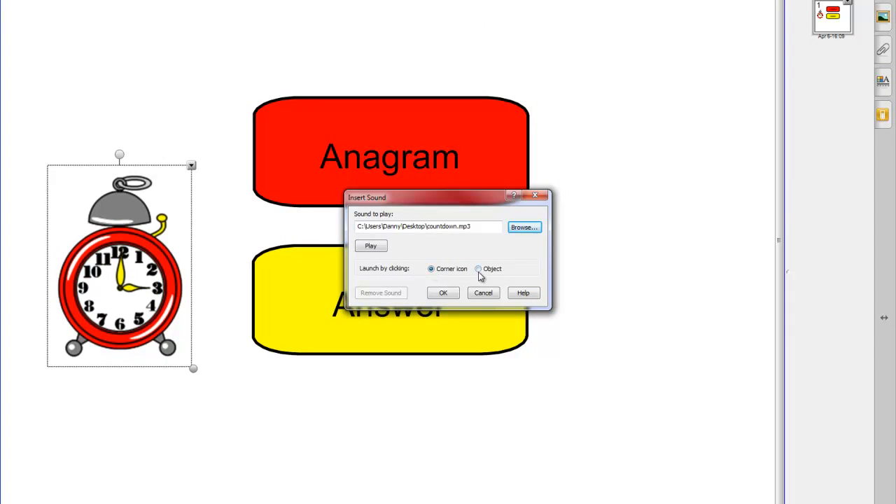
click(478, 268)
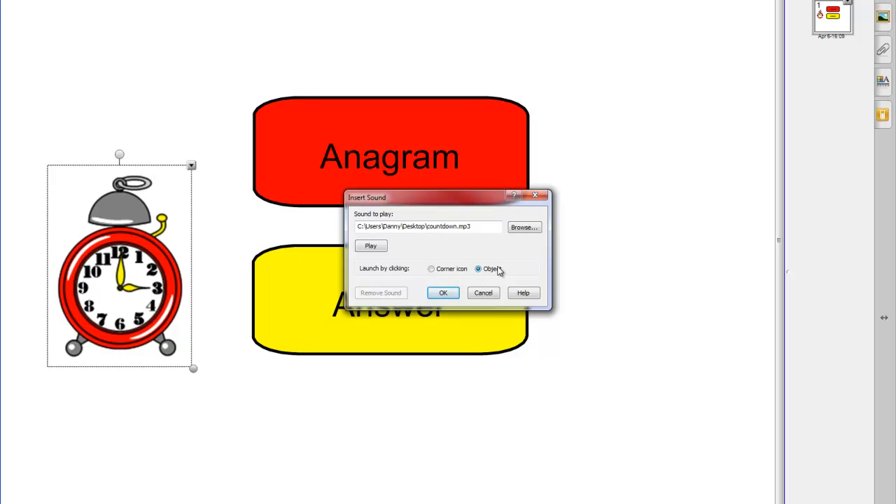
click(443, 293)
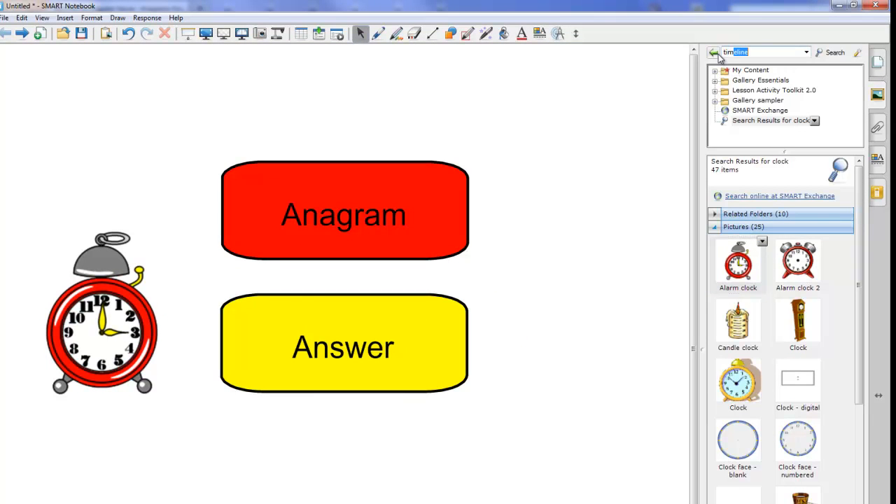
Search the Gallery for 'timer' and place the Timer widget beside the Answer box
text(timer)
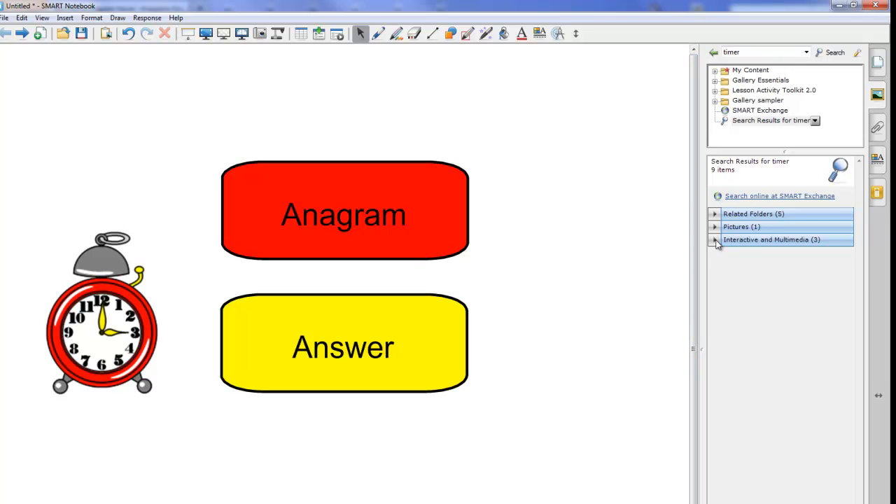
click(714, 239)
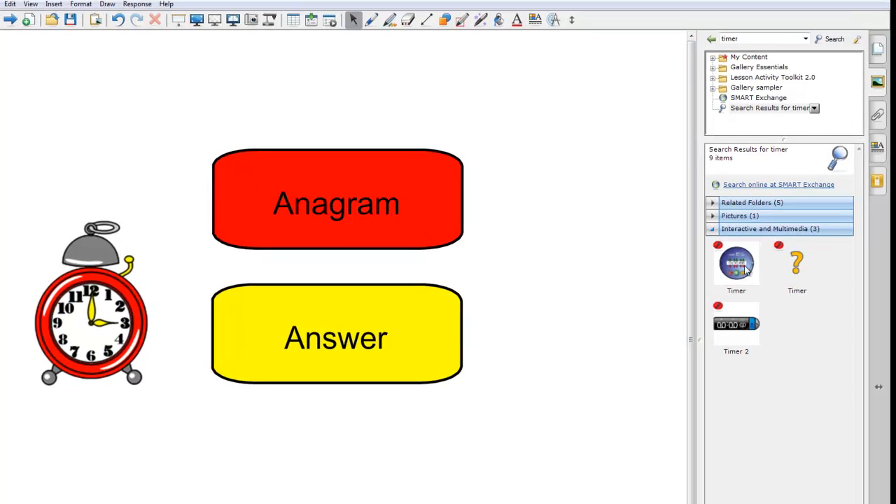
drag(735, 262, 518, 105)
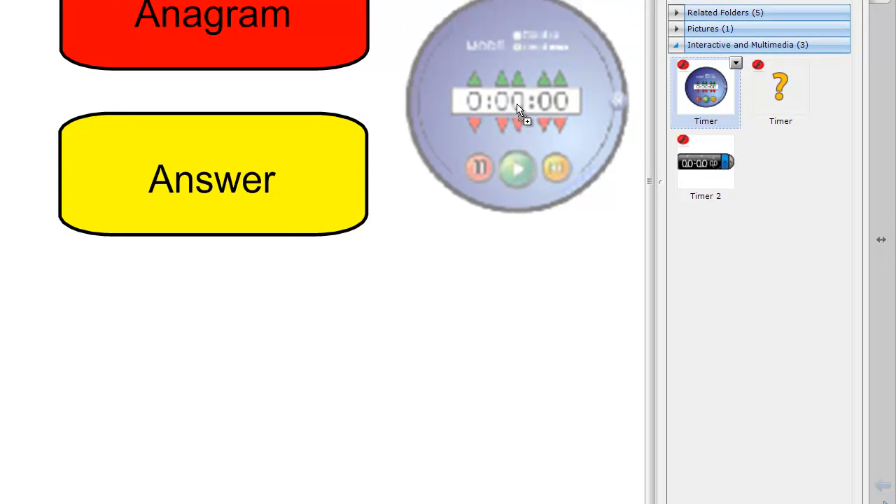
drag(516, 103, 507, 217)
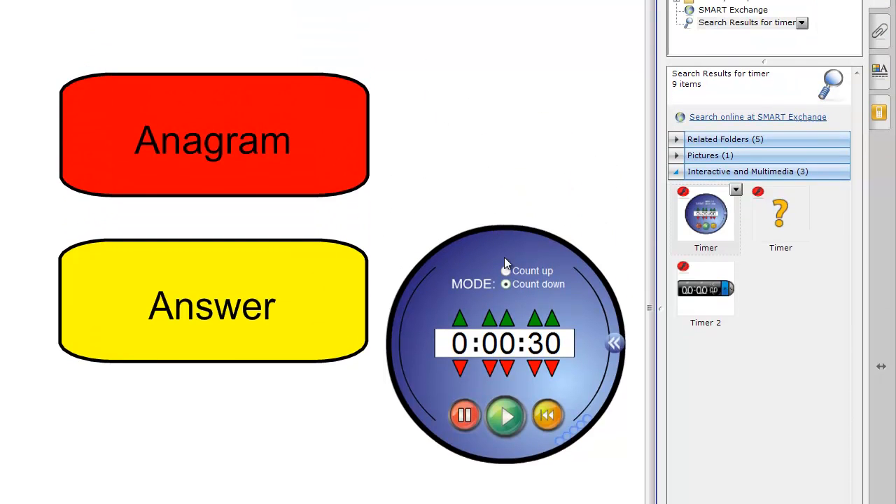
Delete the timer widget from the page and show the Page Sorter thumbnails
right_click(504, 343)
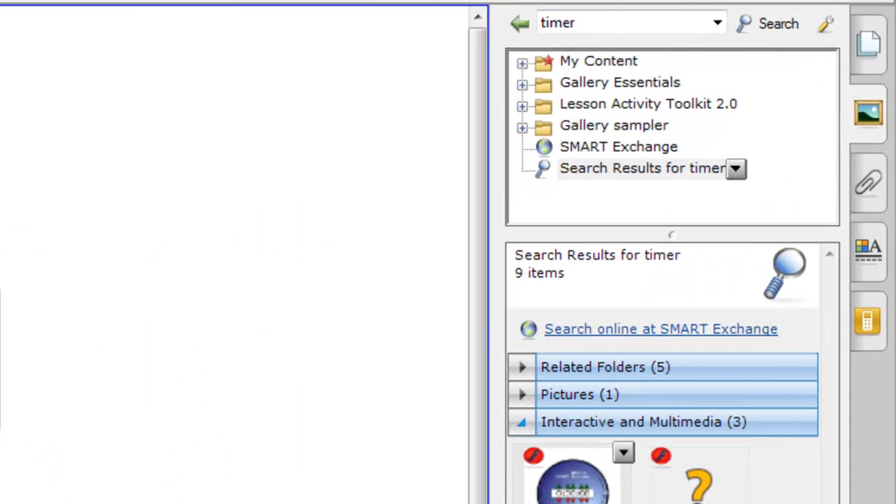
click(868, 46)
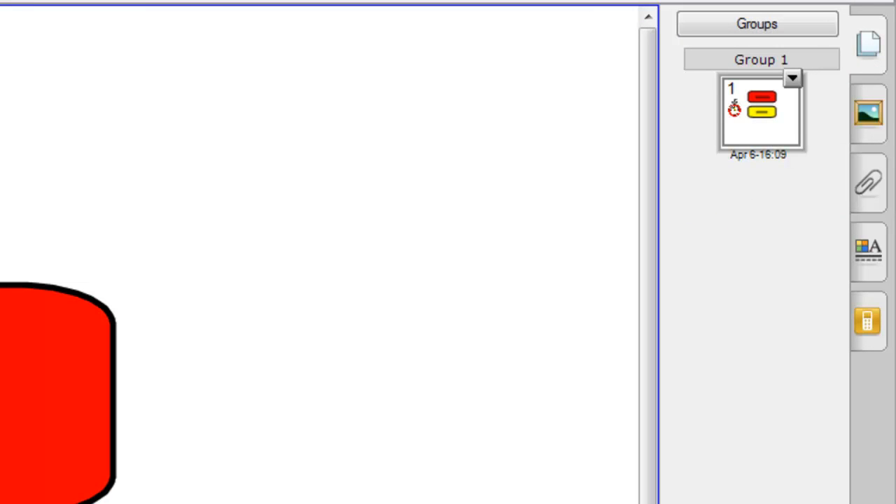
mouse_move(819, 94)
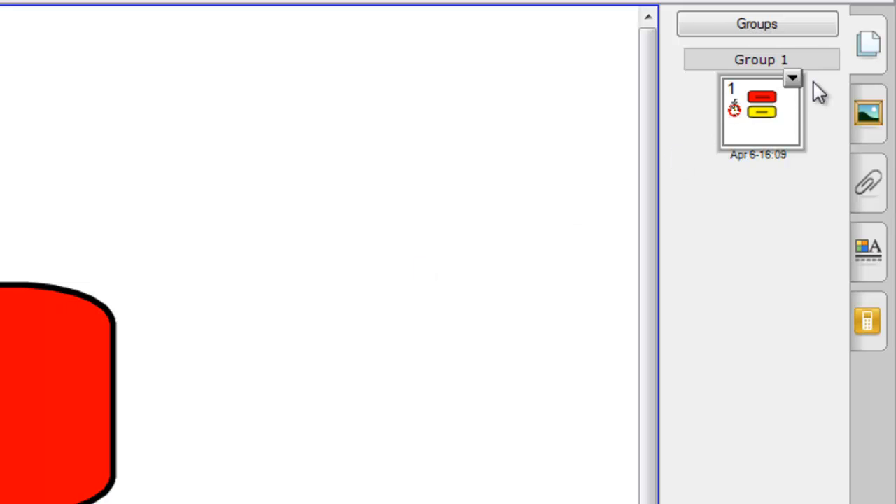
Open the page 1 actions menu in the Page Sorter
click(792, 77)
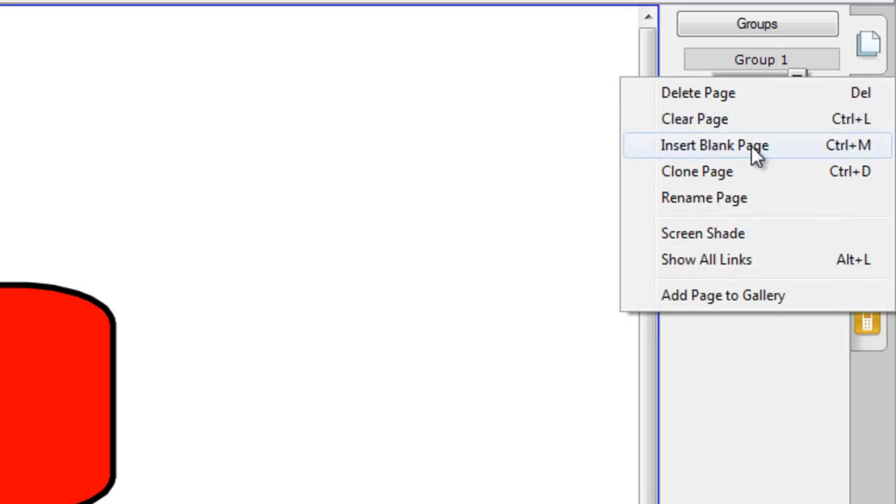
mouse_move(756, 122)
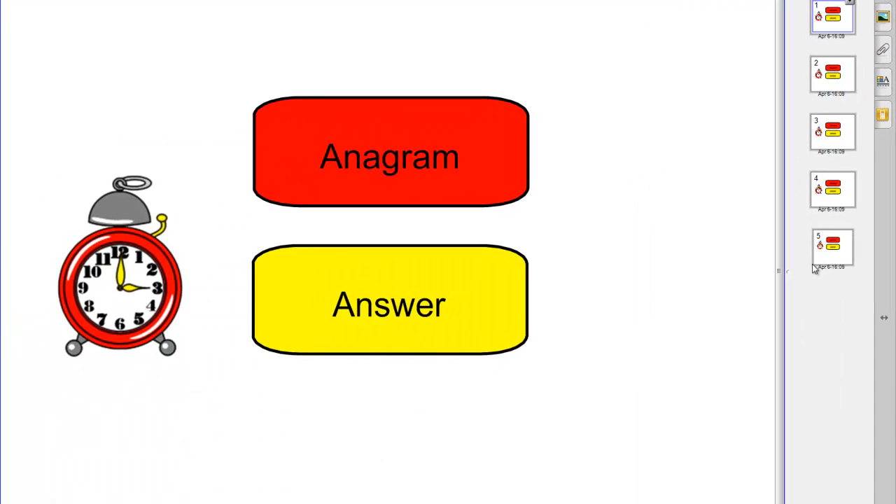
On page 2, type the Cooling answer text and finish editing the Big Lion text
click(832, 75)
text(C)
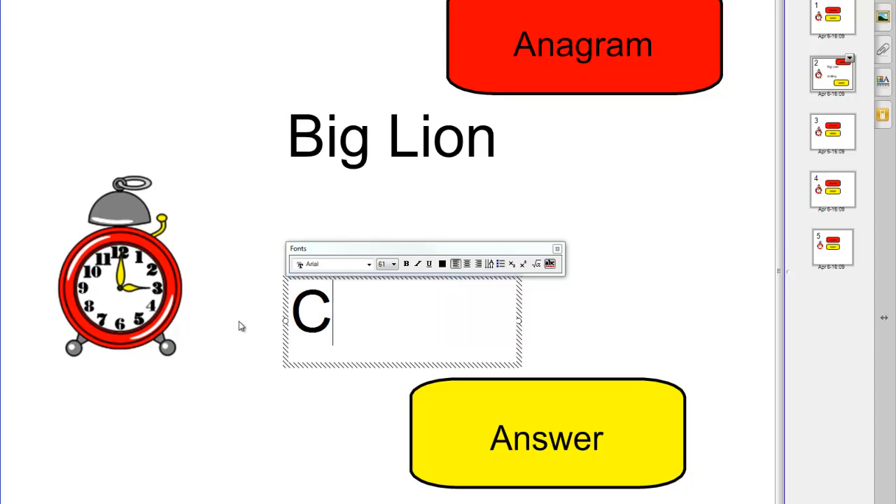
text(ooling)
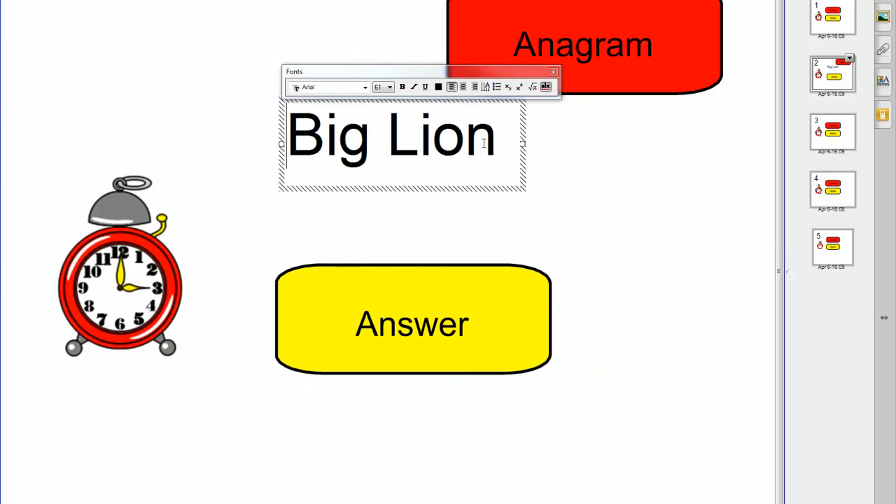
click(384, 220)
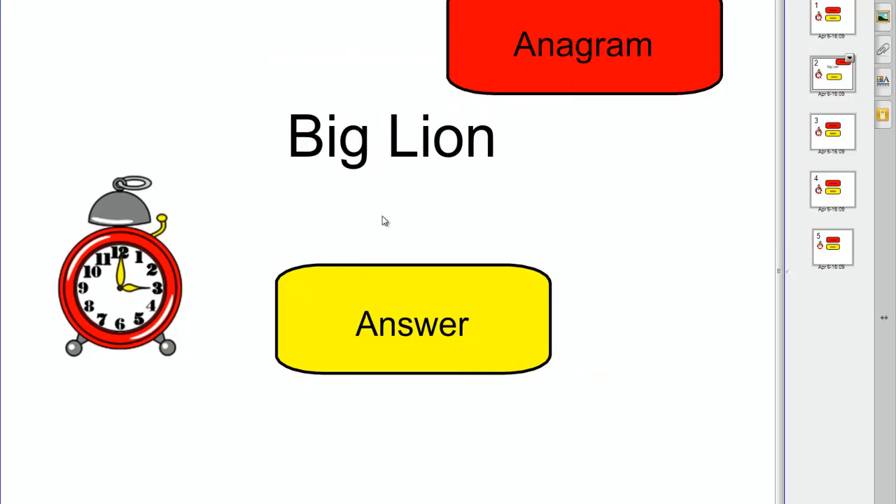
mouse_move(632, 119)
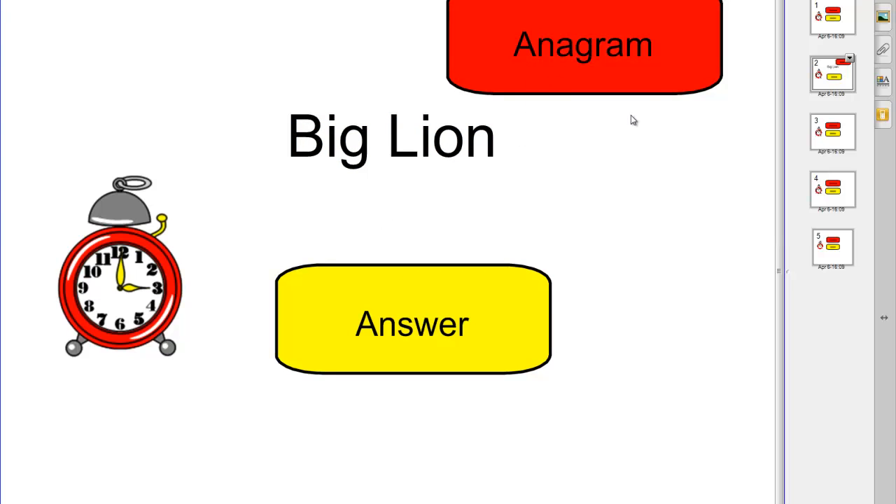
mouse_move(671, 196)
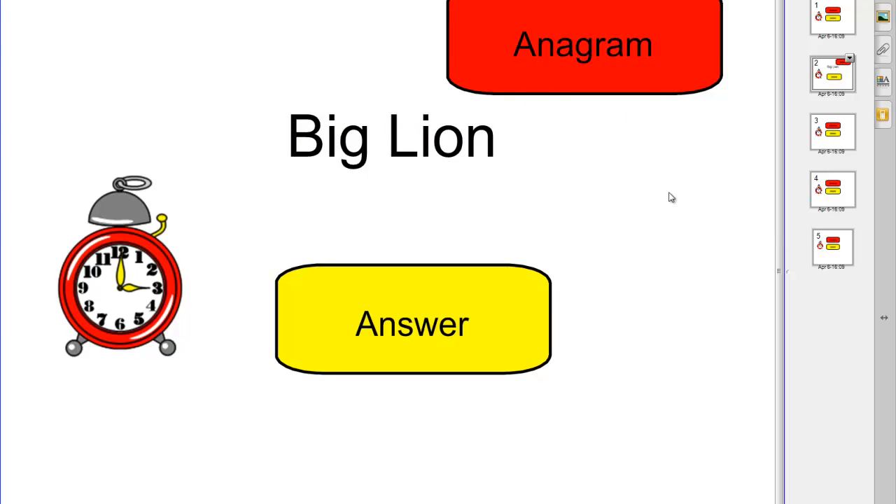
mouse_move(823, 126)
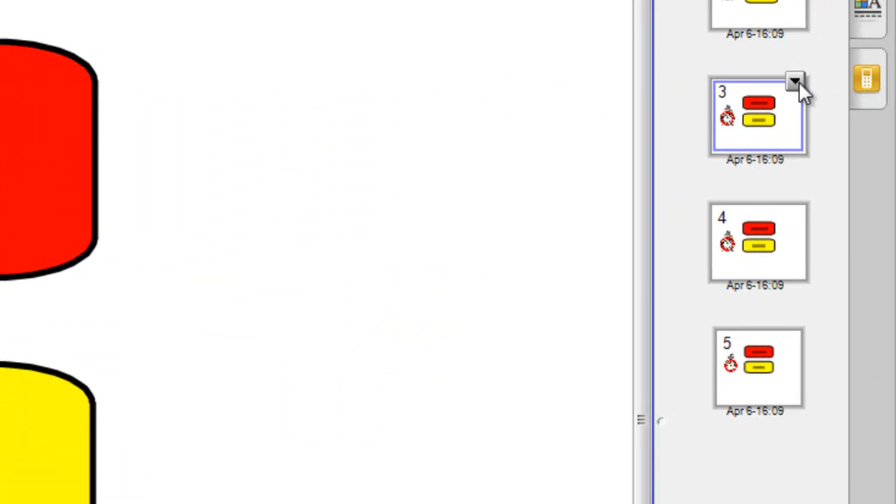
Open page 3's actions menu in the Page Sorter
click(794, 80)
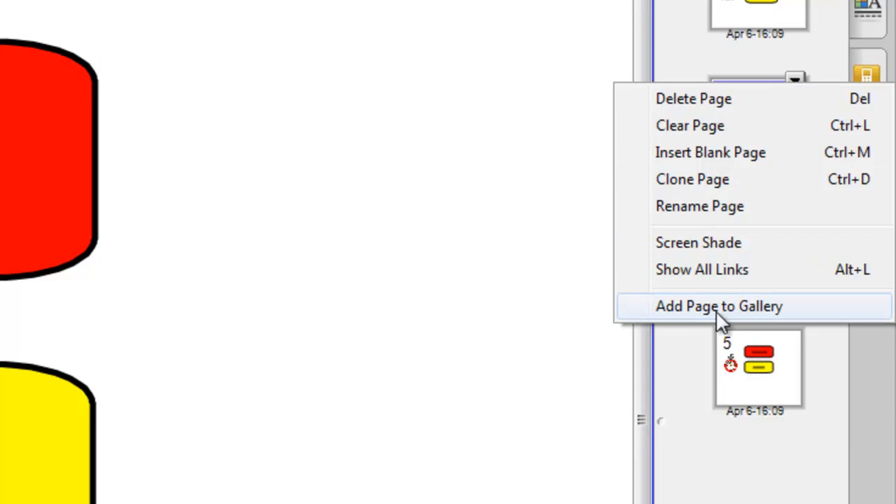
mouse_move(399, 160)
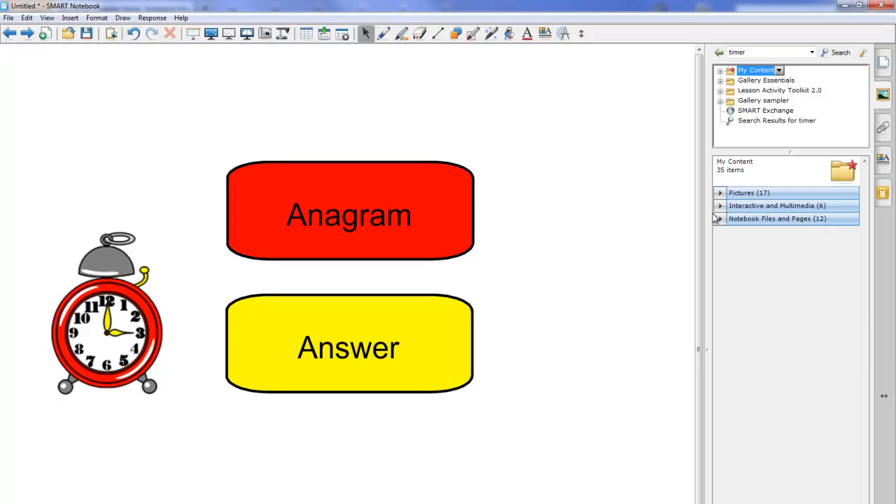
mouse_move(711, 225)
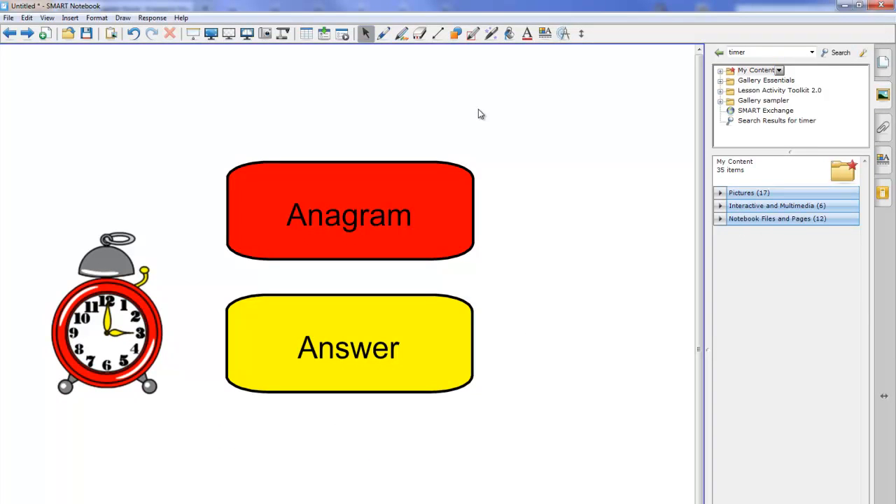
mouse_move(327, 108)
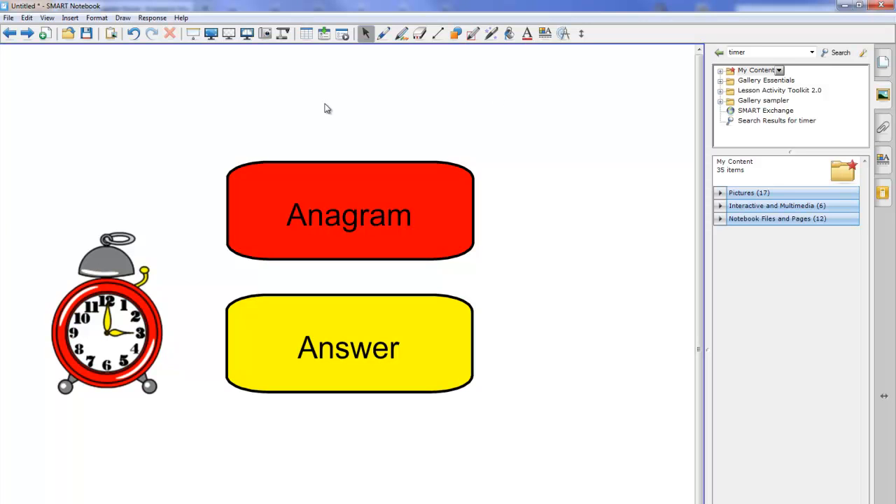
mouse_move(294, 98)
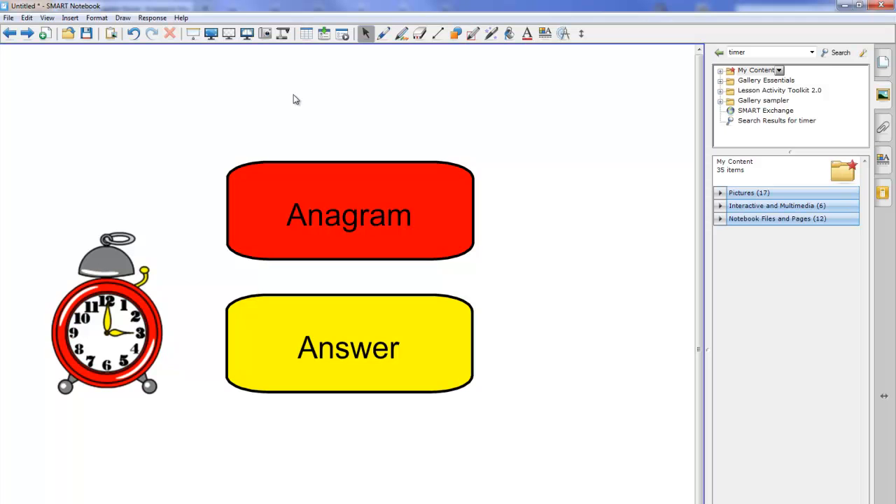
mouse_move(376, 80)
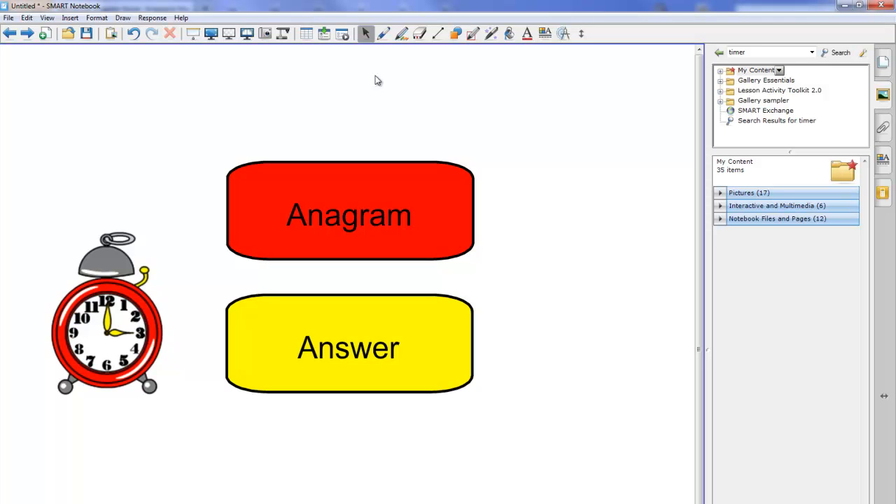